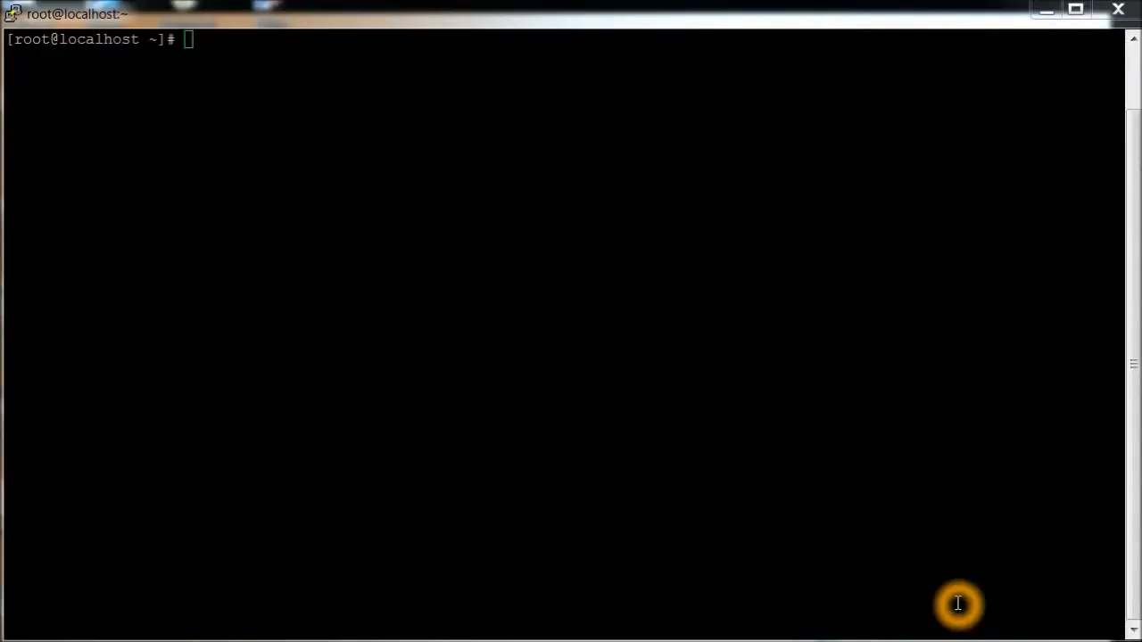
Run yum install -y for wget, httpd, php, gcc, glibc, glibc-common, gd, gd-devel, make and net-snmp
{"action": "type", "text": "yum install -y wget httpd php gcc glibc glibc-common gd gd-devel make net-snmp"}
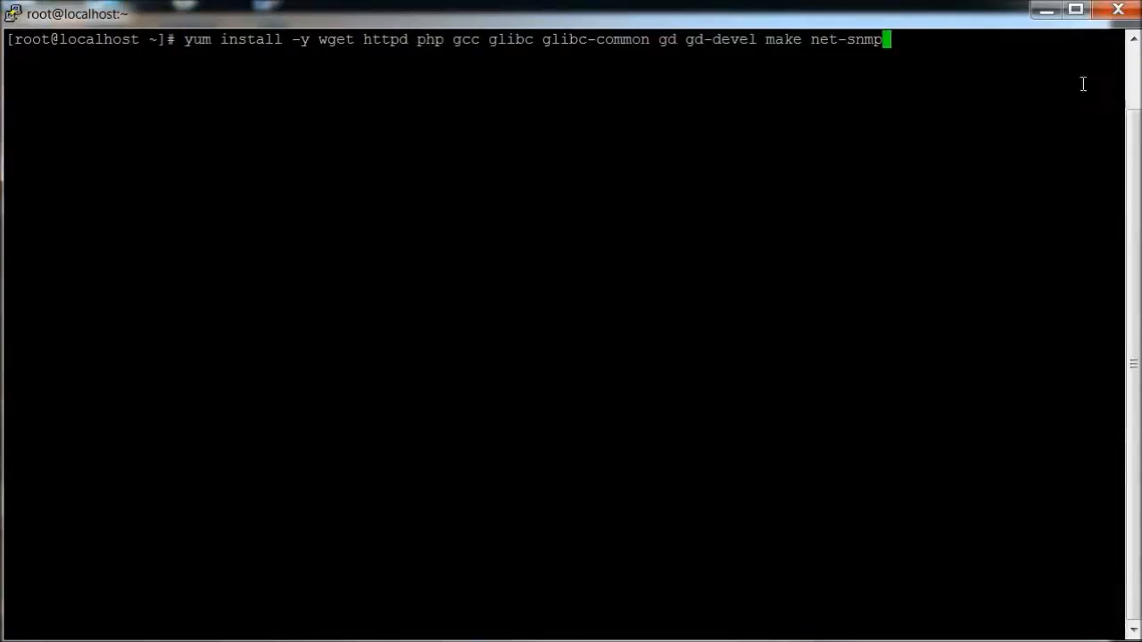
{"action": "left_click", "coordinate": [1086, 78]}
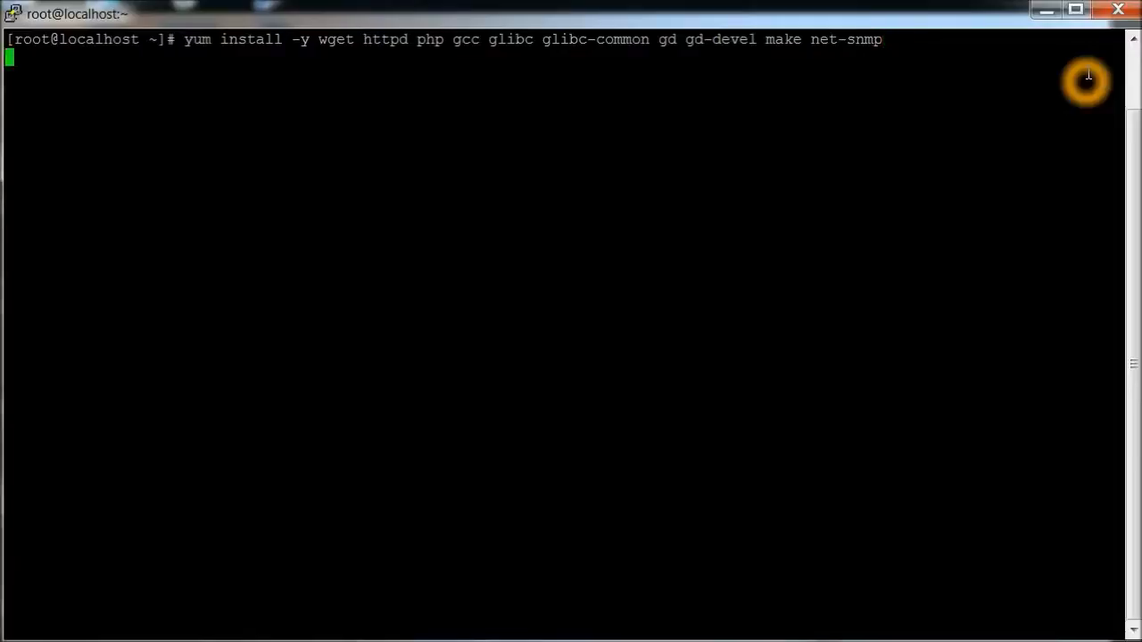
{"action": "key", "text": "Return"}
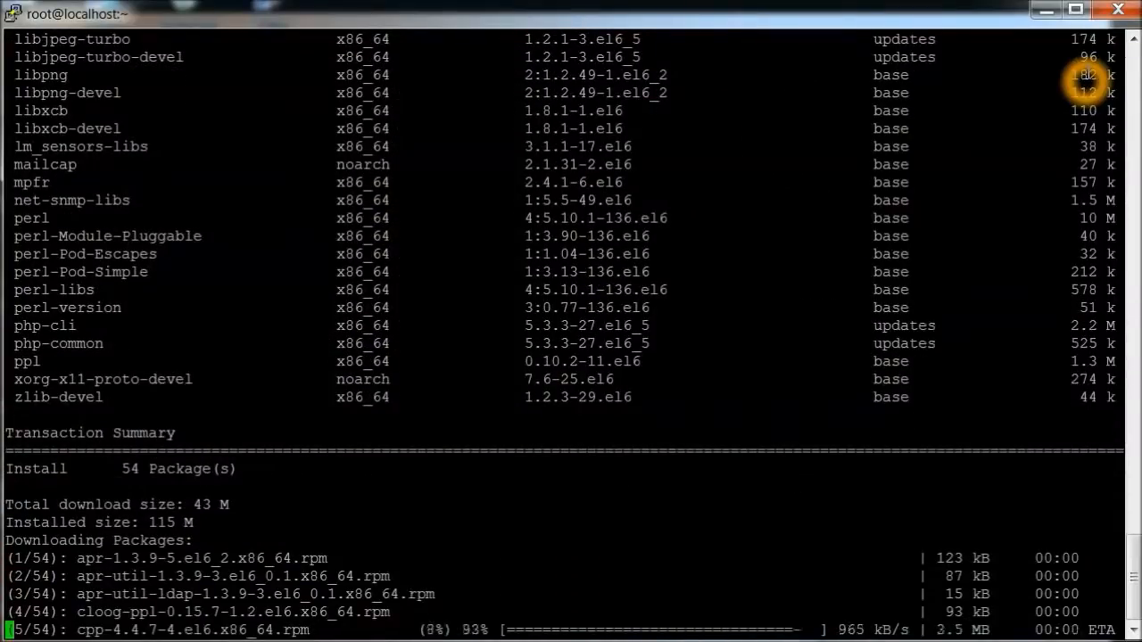
{"action": "scroll", "scroll_direction": "down", "scroll_amount": 3}
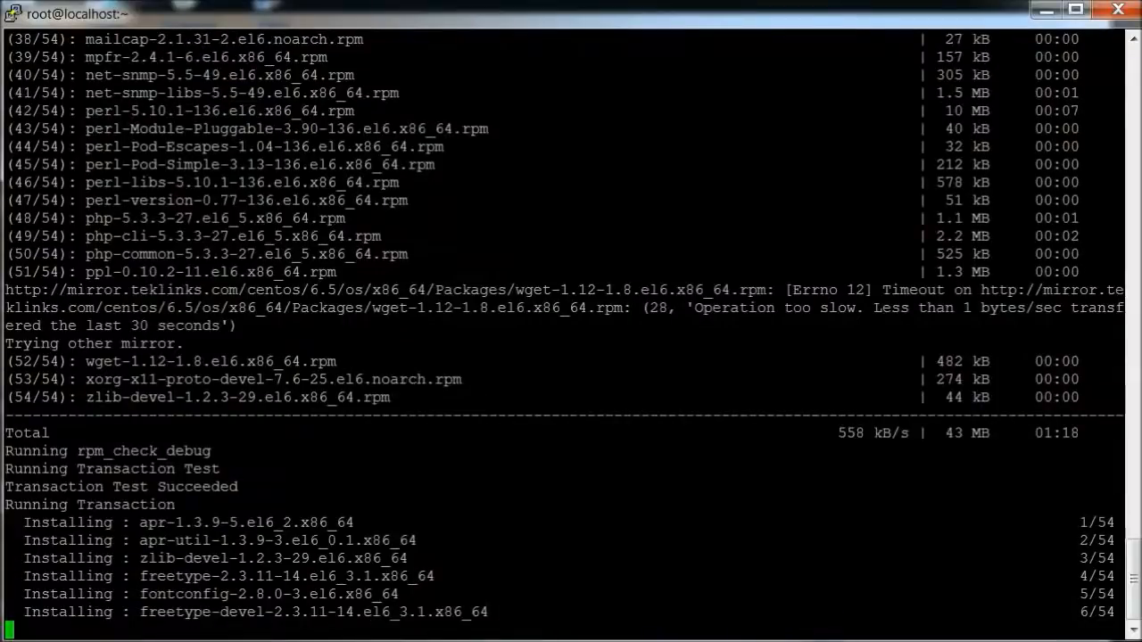
{"action": "scroll", "scroll_direction": "down", "scroll_amount": 3}
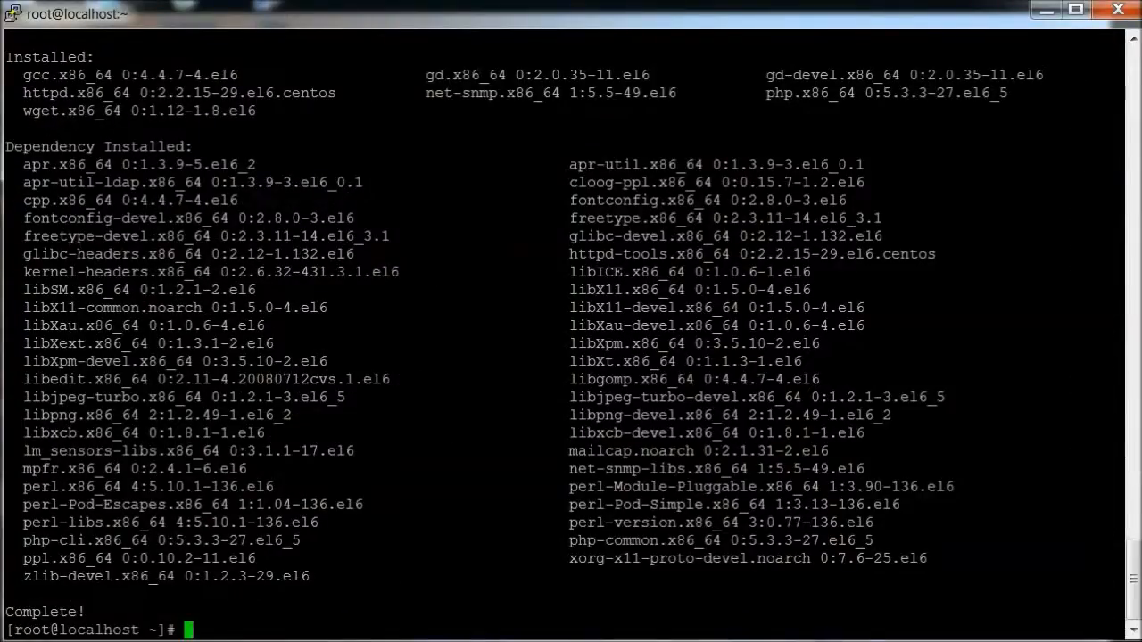
Move to /tmp and wget the nagios-4.0.2.tar.gz archive from SourceForge
{"action": "type", "text": "cd /tmp"}
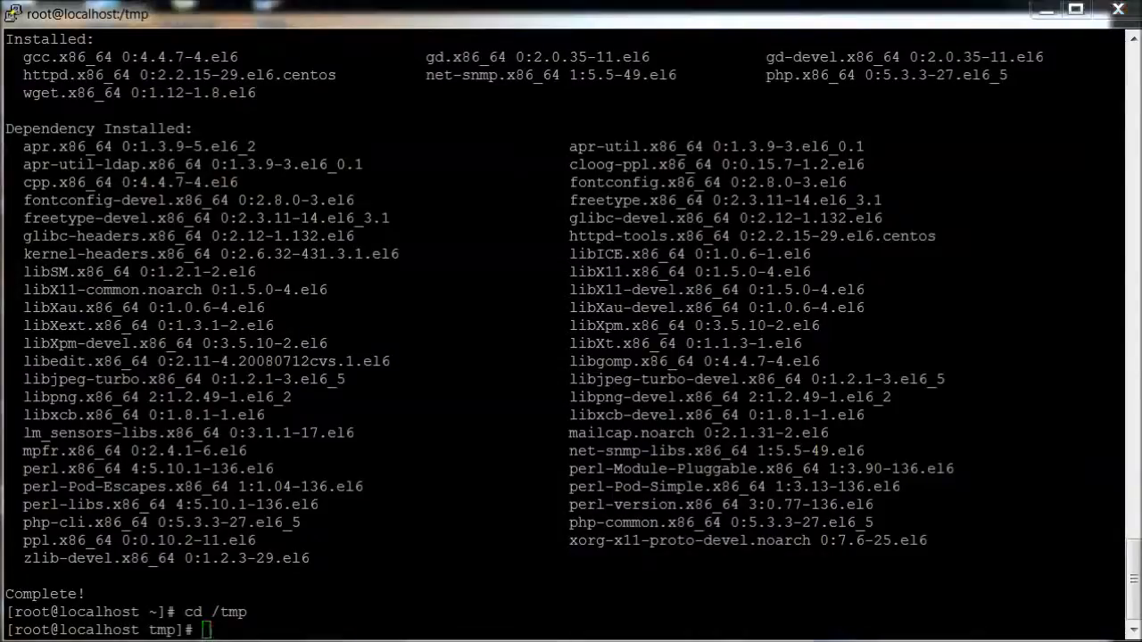
{"action": "type", "text": "wget http://prdownloads.sourceforge.net/sourceforge/nagios/nagios-4.0.2.tar.gz"}
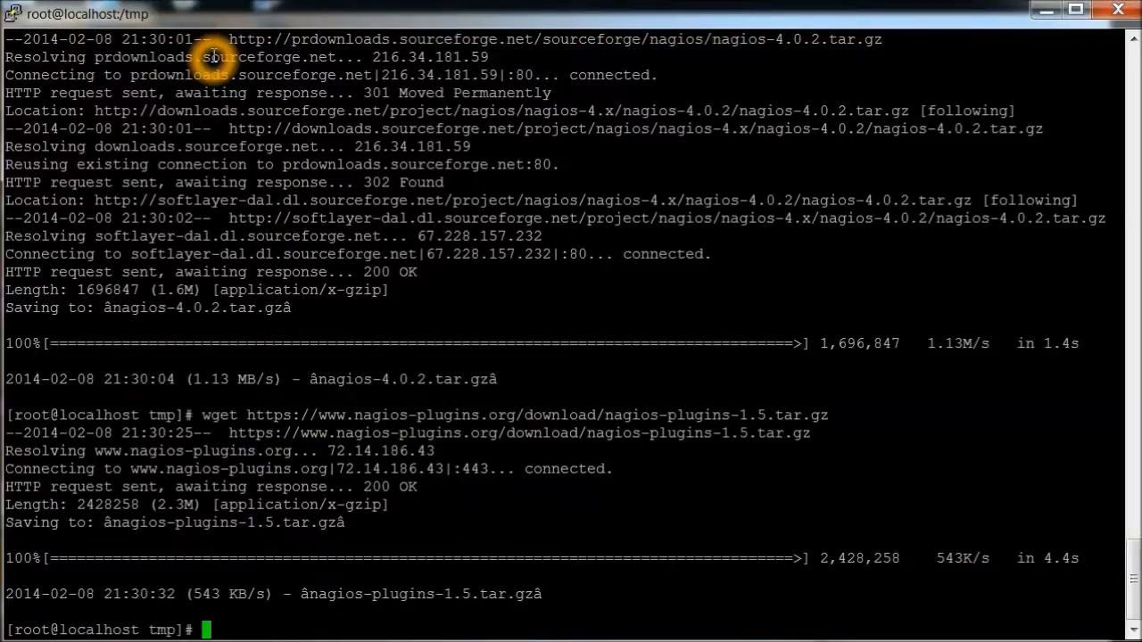
Create the nagios user and nagcmd group, then add nagios to nagcmd
{"action": "type", "text": "useradd nagios"}
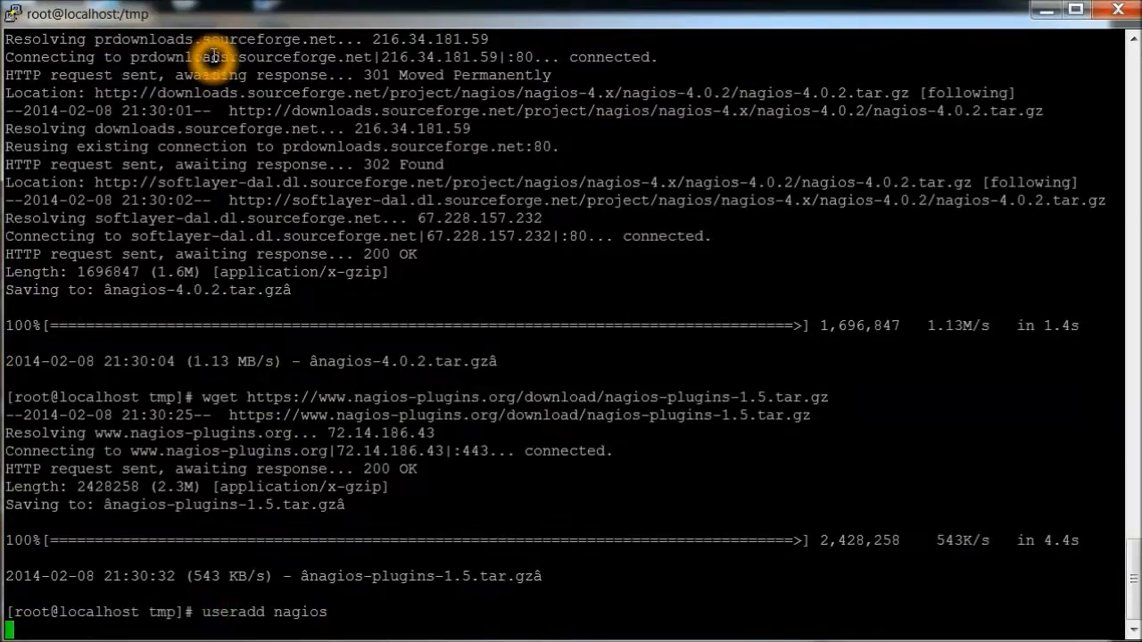
{"action": "type", "text": "groupadd nagcmd"}
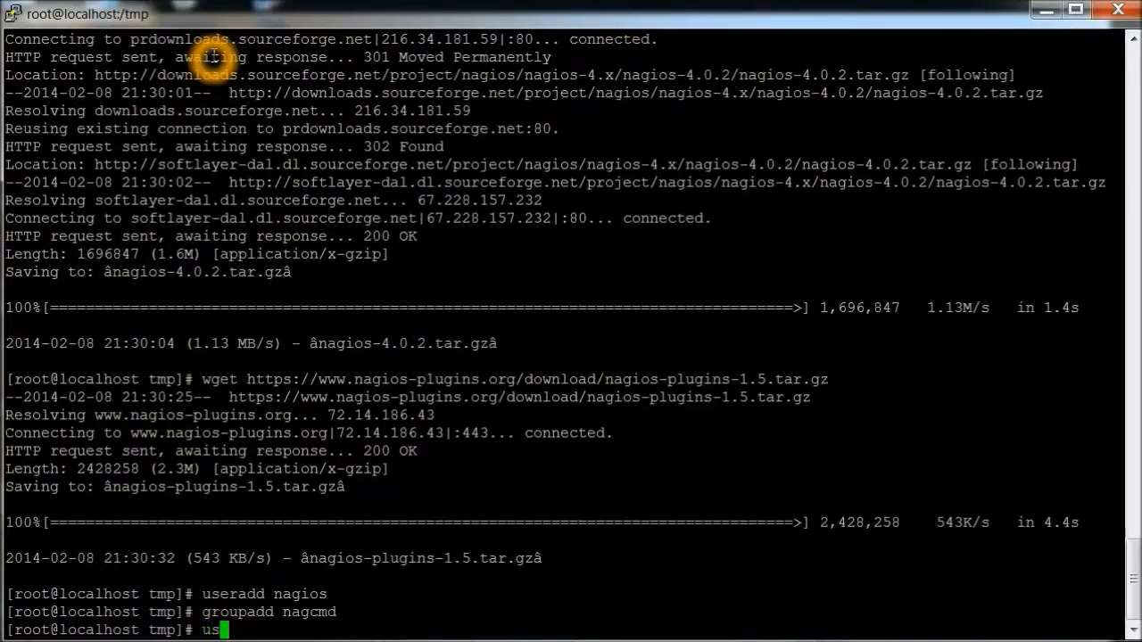
{"action": "type", "text": "r"}
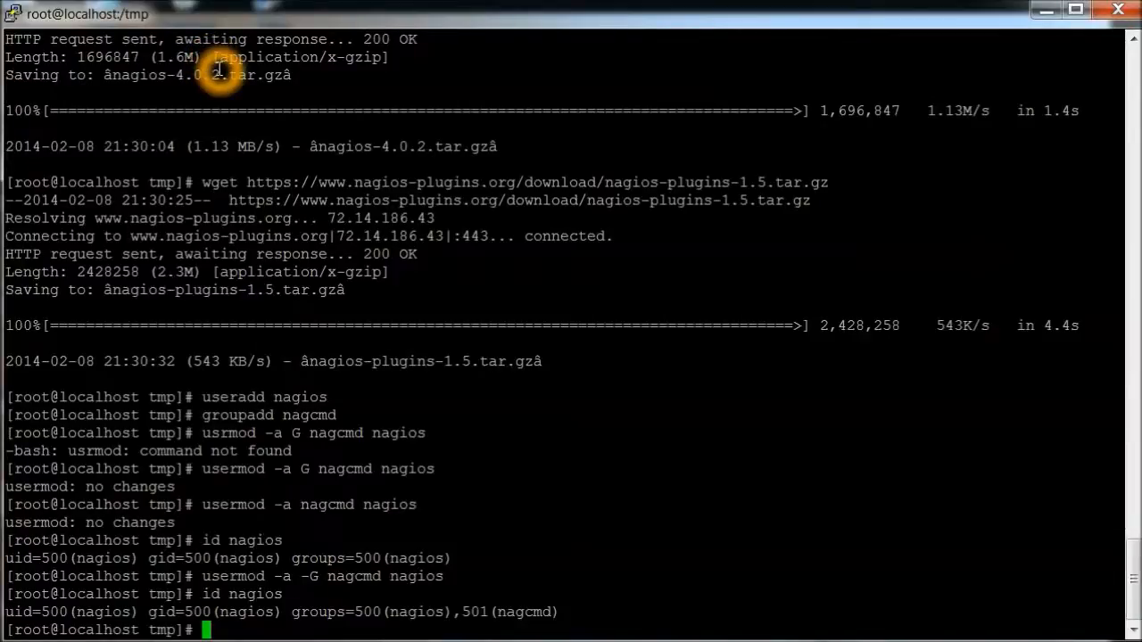
{"action": "type", "text": "p"}
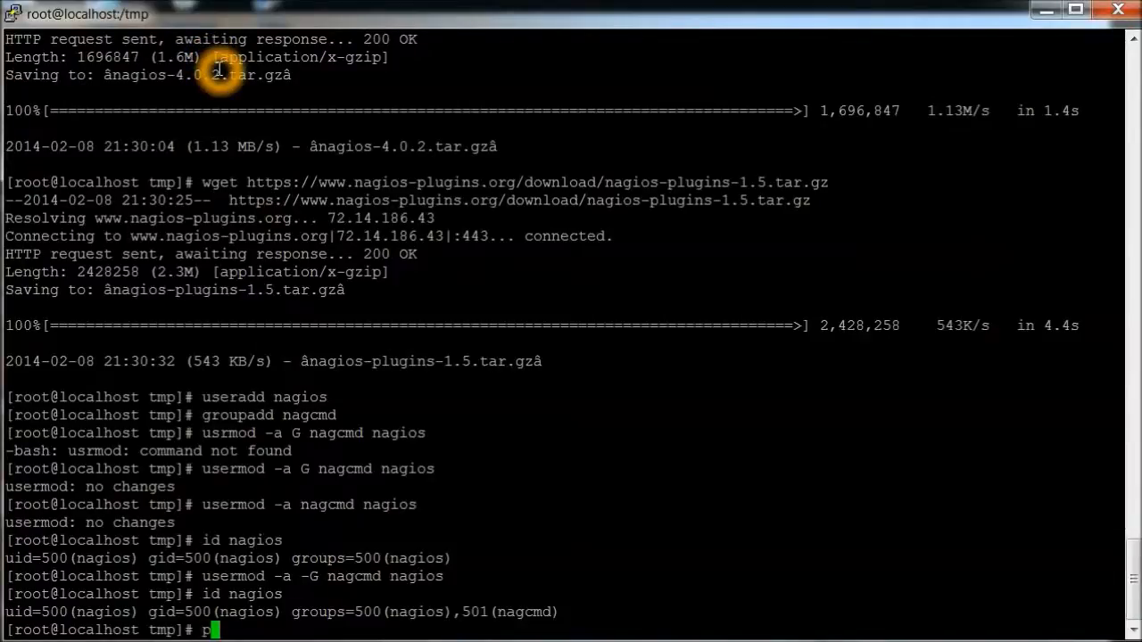
{"action": "type", "text": "at"}
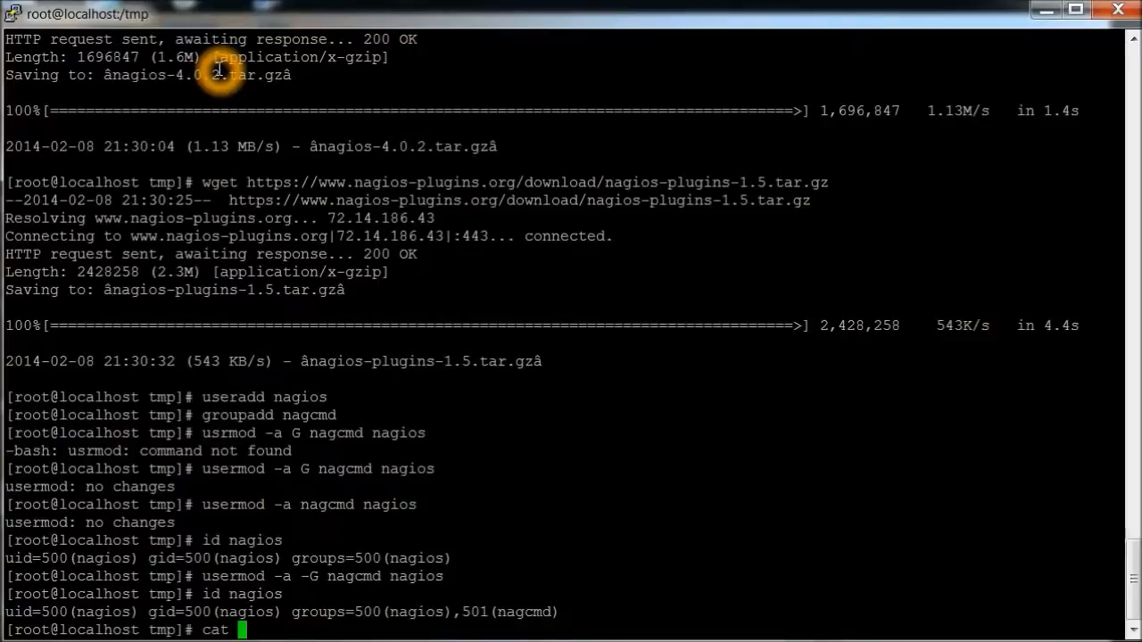
List /etc/passwd, then add the apache user to the nagcmd group with usermod
{"action": "type", "text": "/etc/passwd"}
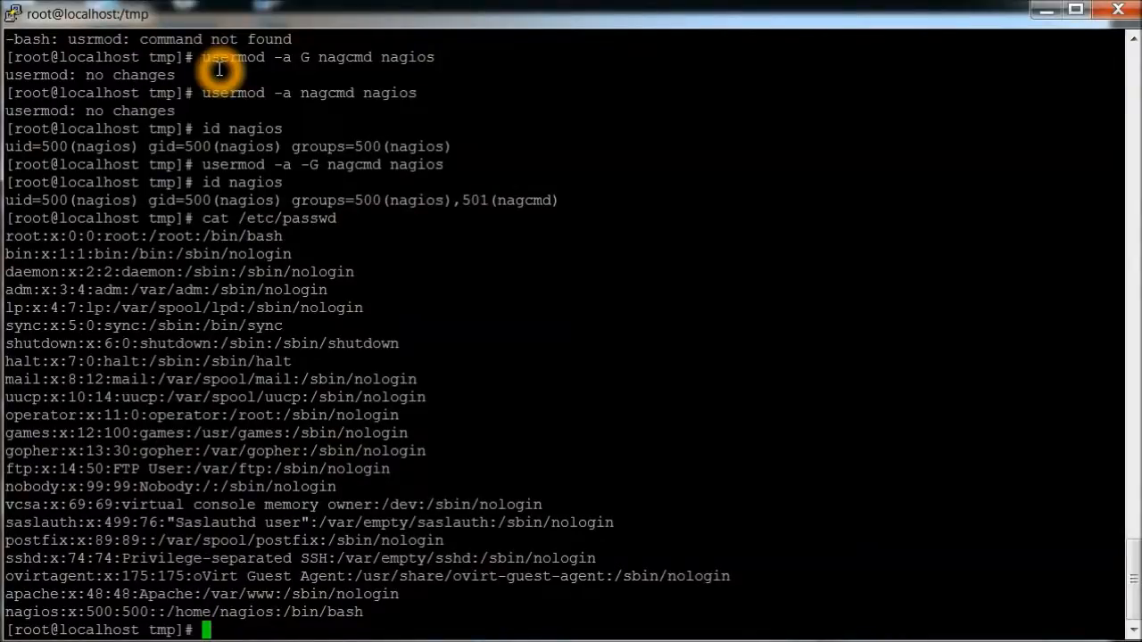
{"action": "type", "text": "cat /etc/passwd"}
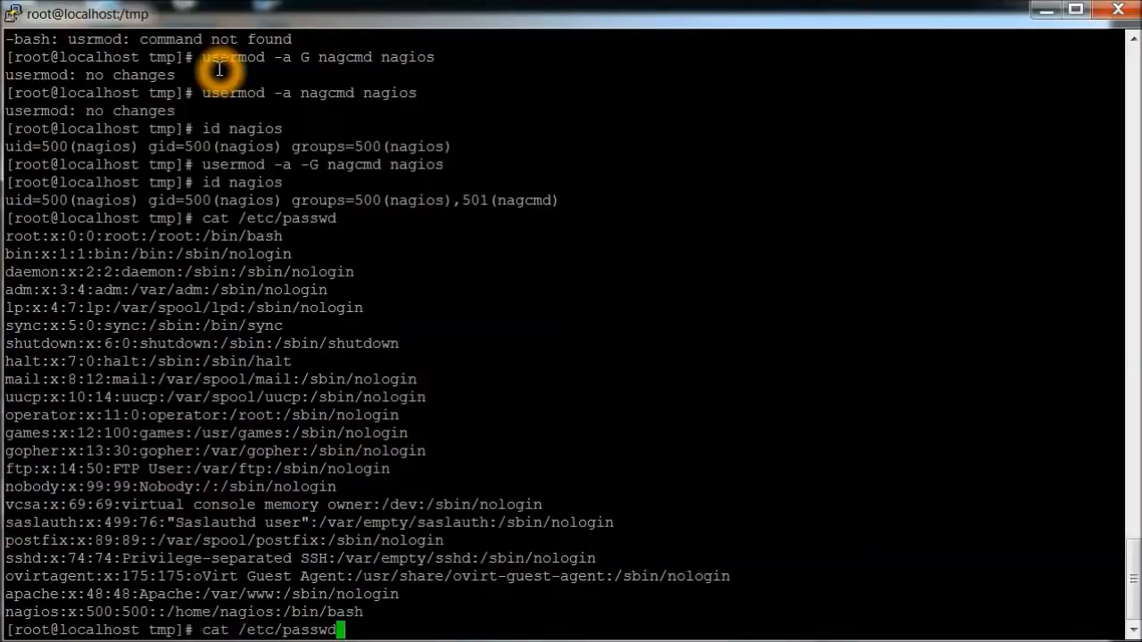
{"action": "type", "text": "usermod -a -G nagcmd nagios"}
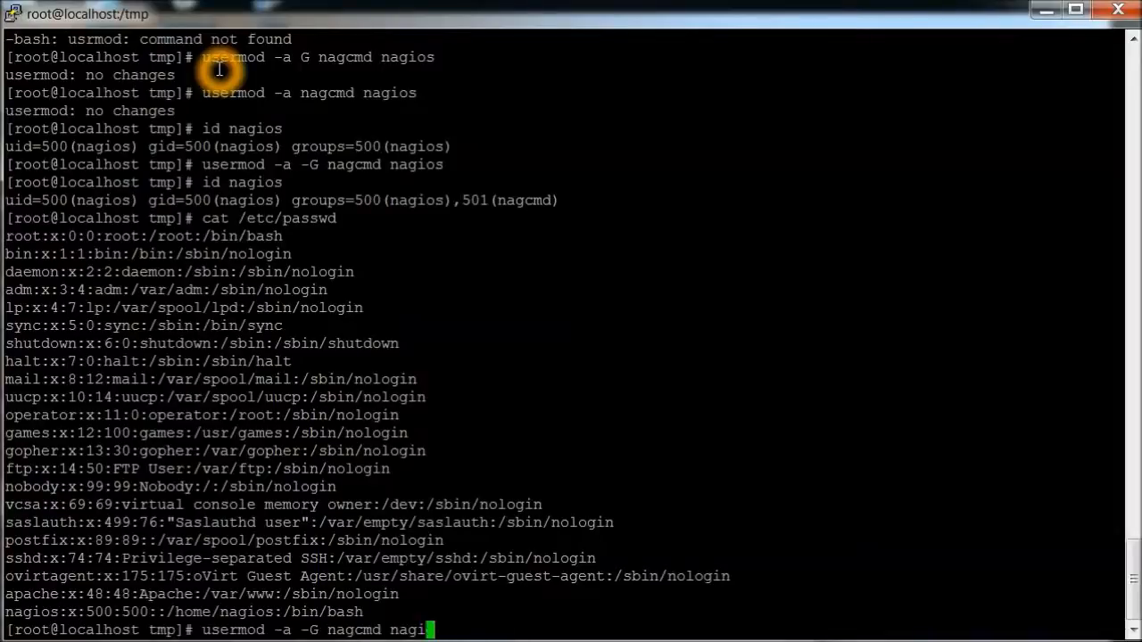
{"action": "type", "text": "pache"}
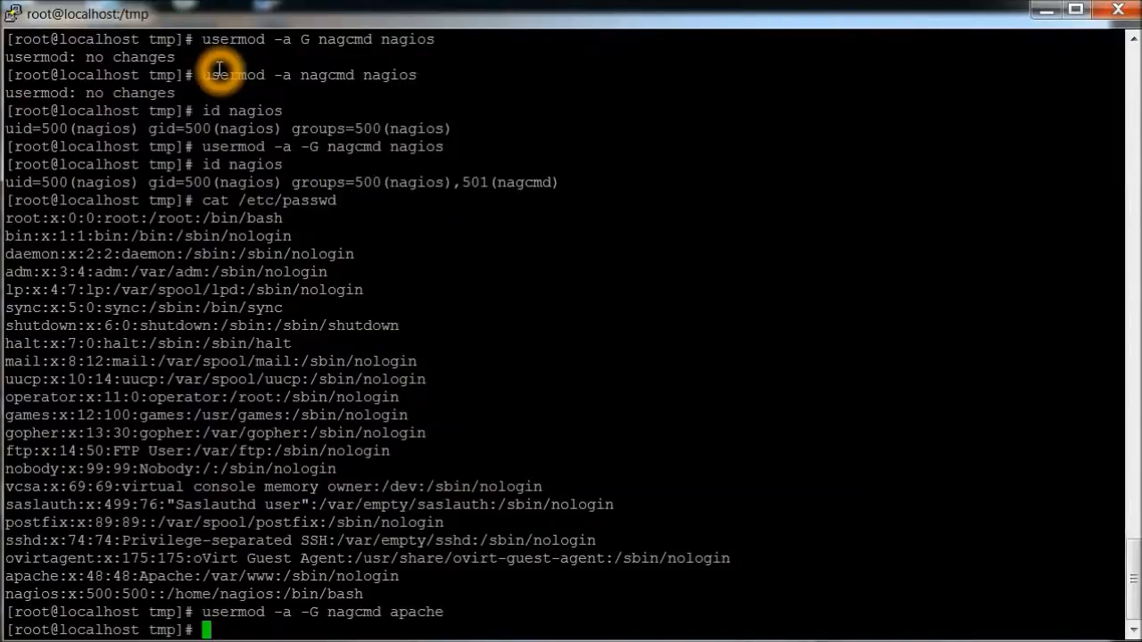
List /tmp and extract nagios-4.0.2.tar.gz with tar -zxvf
{"action": "type", "text": "ls"}
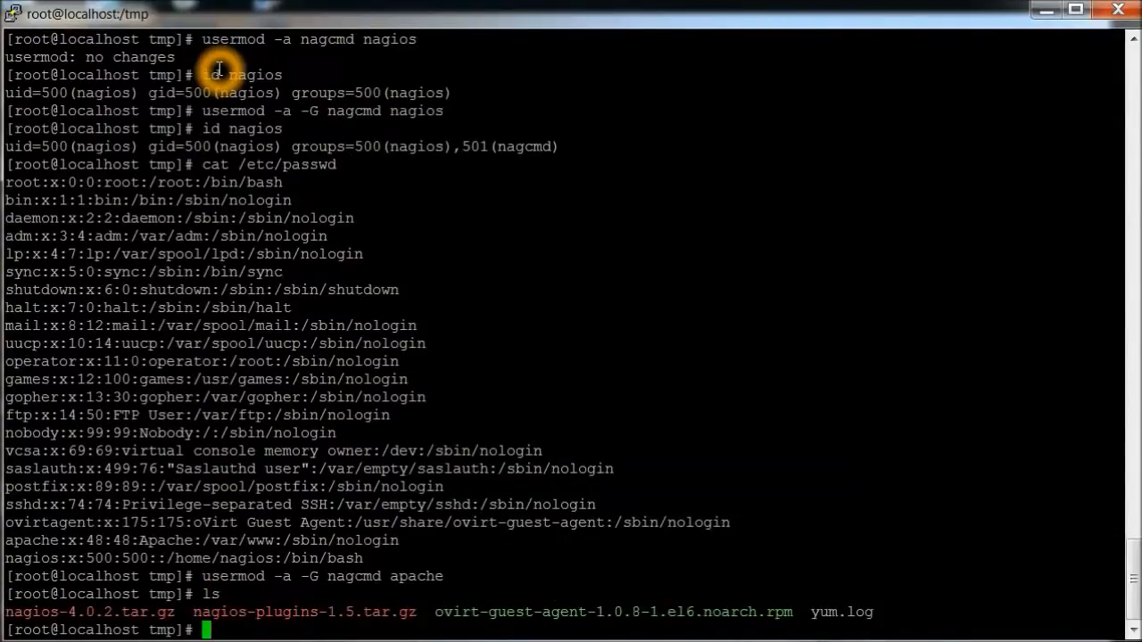
{"action": "type", "text": "tar -"}
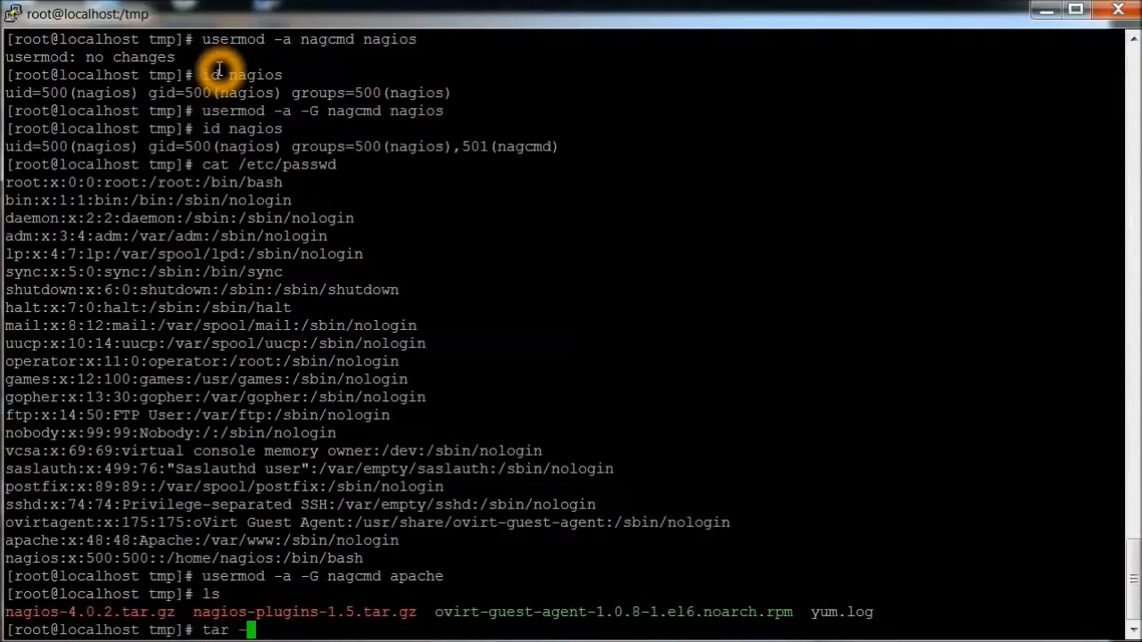
{"action": "type", "text": "zxvf"}
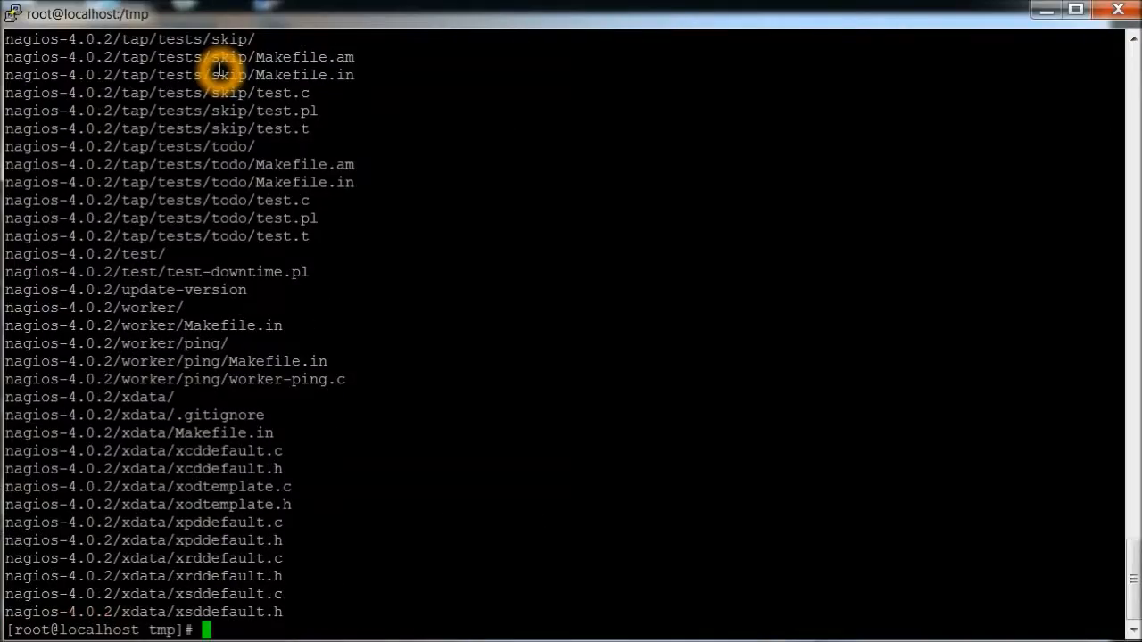
{"action": "type", "text": "tar -zxvf nagios-4.0.2.tar.gz"}
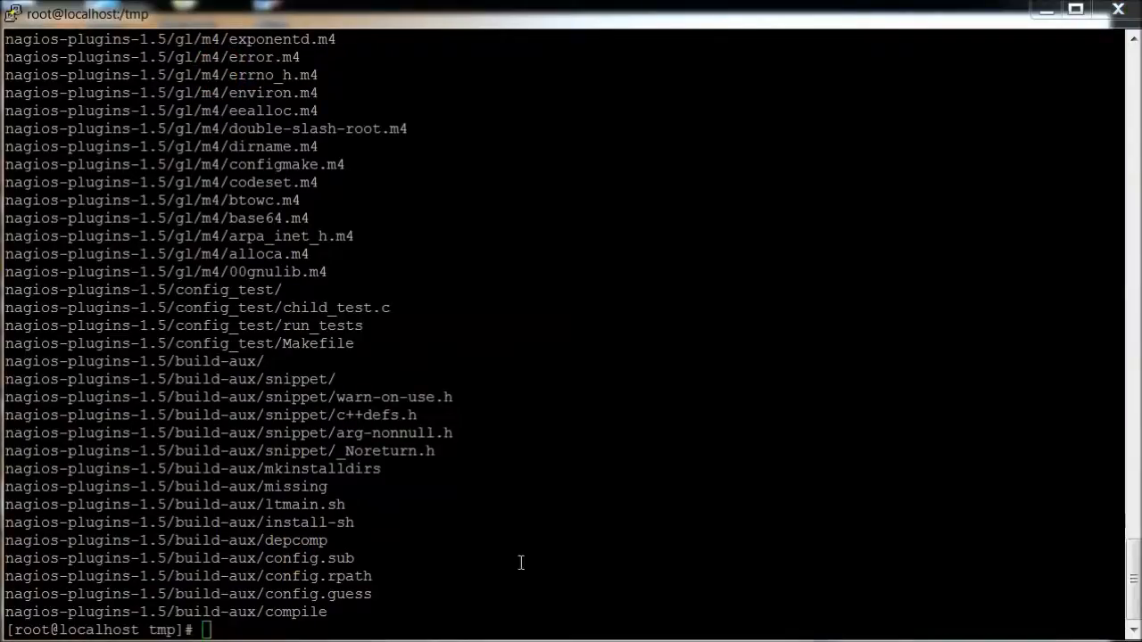
Change into the extracted nagios-4.0.2 source directory
{"action": "type", "text": "cd"}
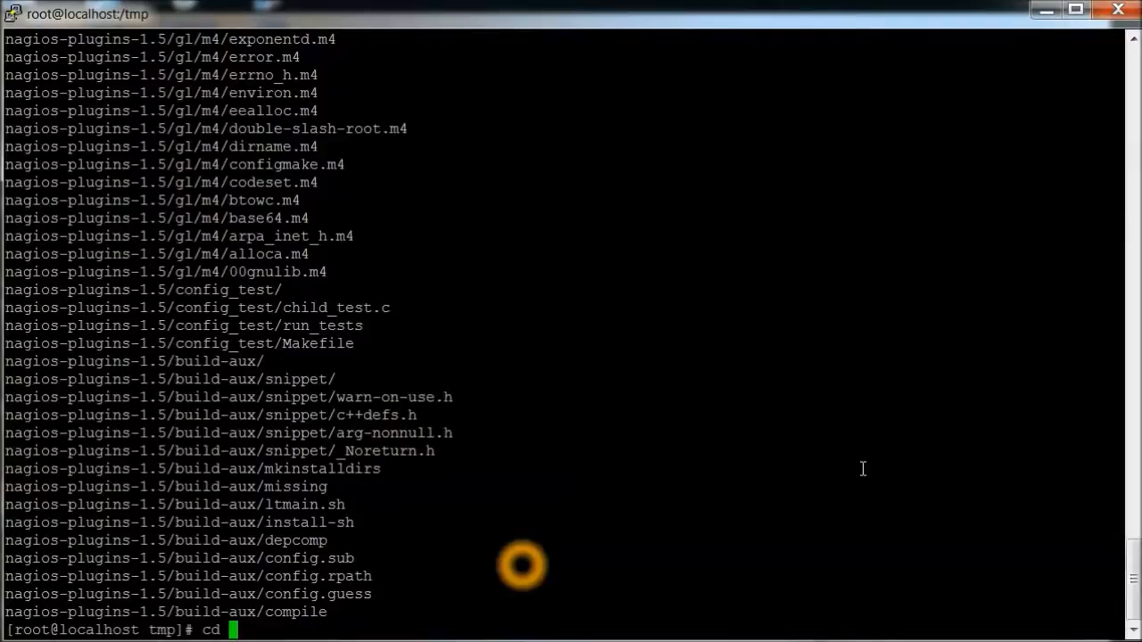
{"action": "type", "text": "/"}
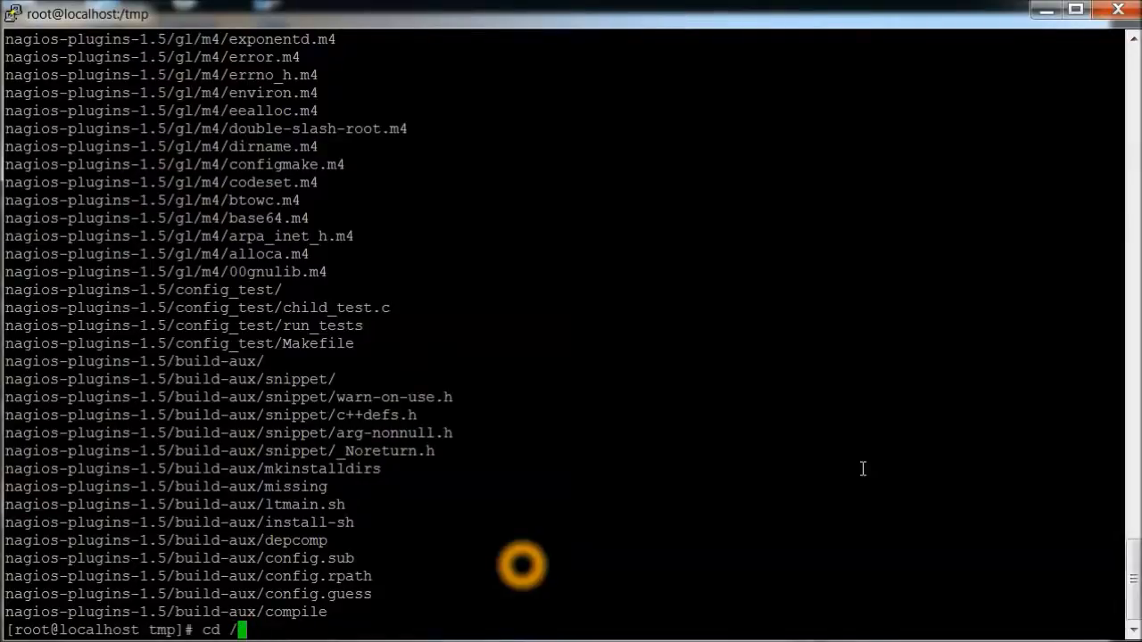
{"action": "type", "text": "nagios-"}
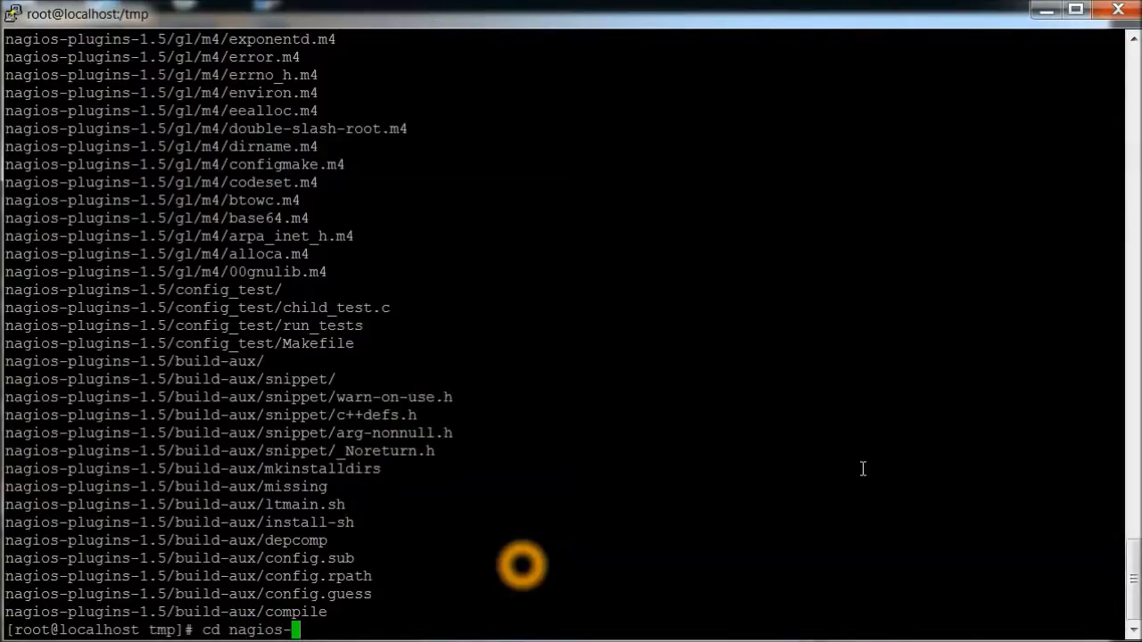
{"action": "type", "text": "4.0.2`"}
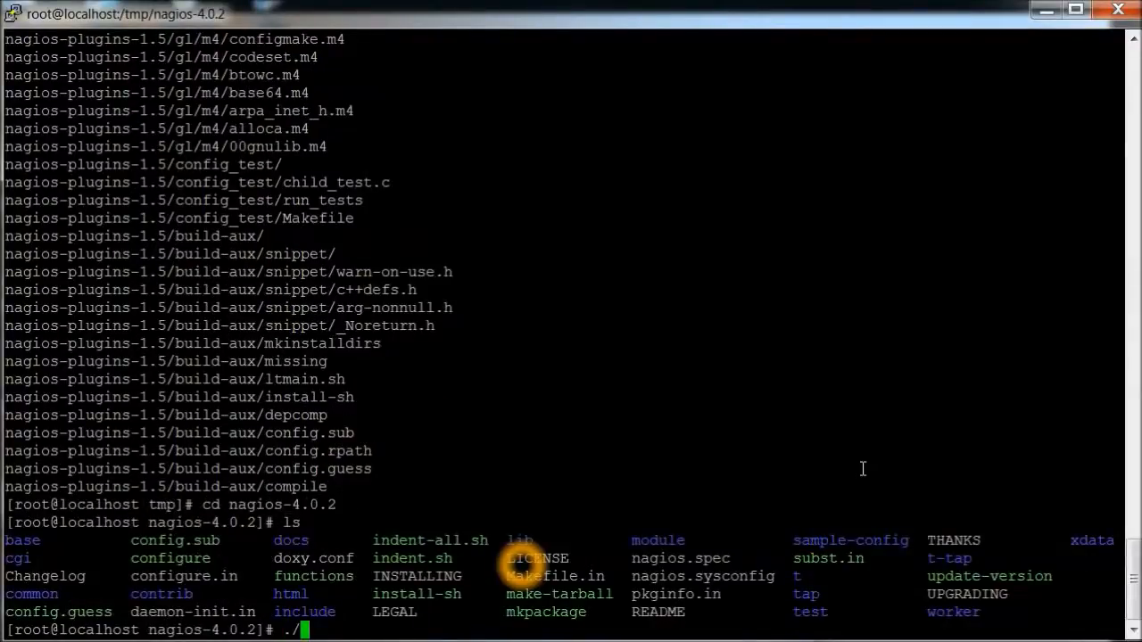
Run ./configure --with-command-group=nagcmd until the configuration summary appears
{"action": "type", "text": "configure"}
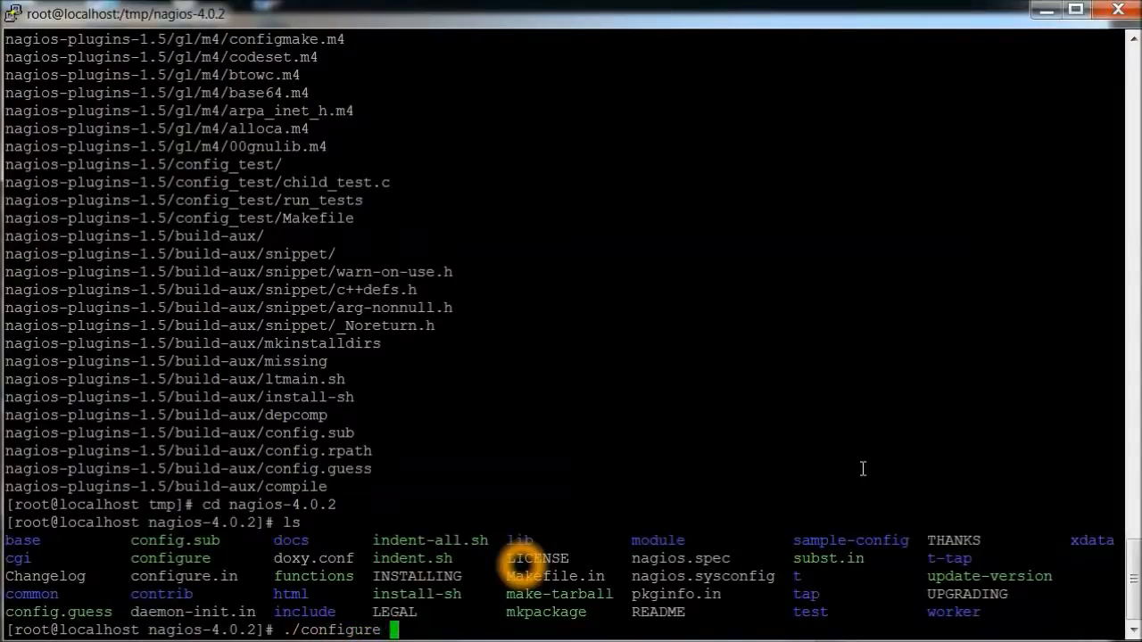
{"action": "type", "text": "--with"}
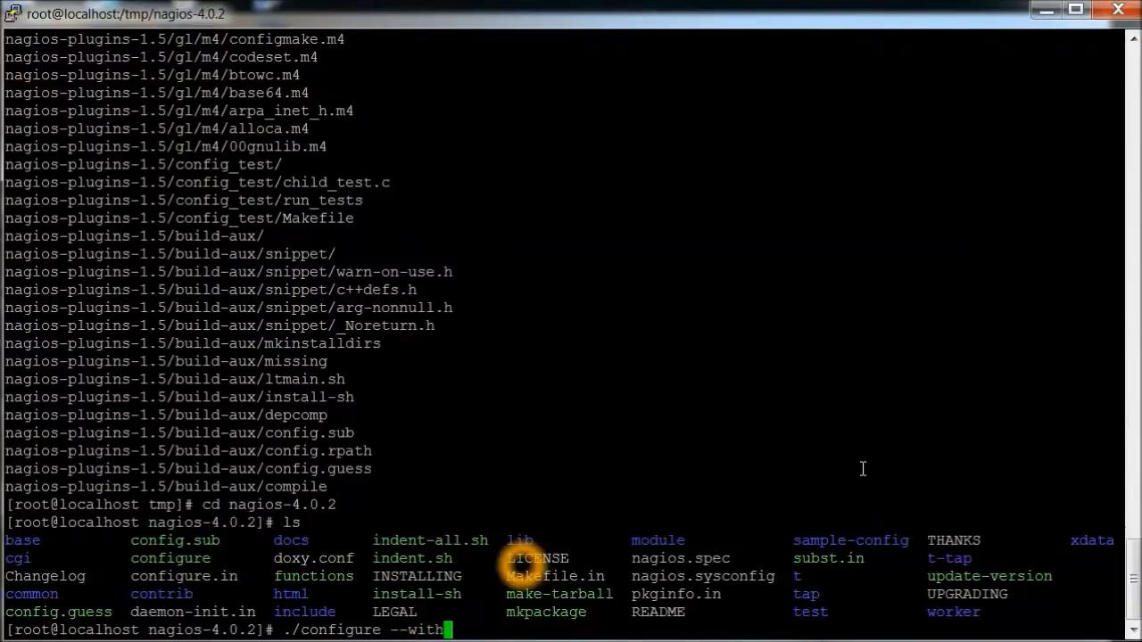
{"action": "type", "text": "command"}
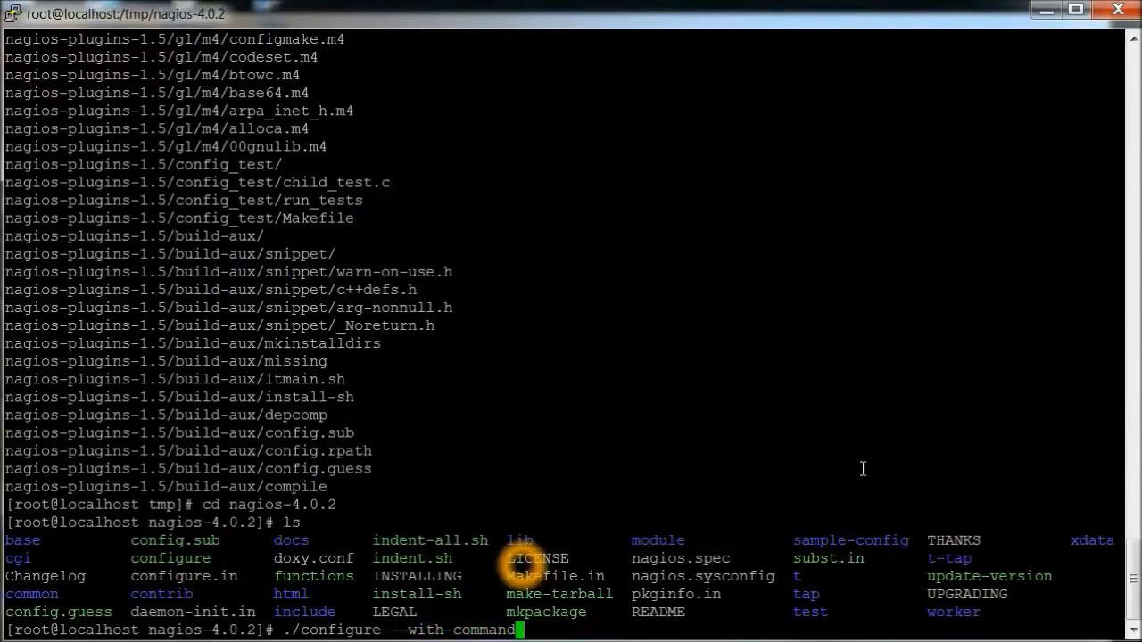
{"action": "type", "text": "-"}
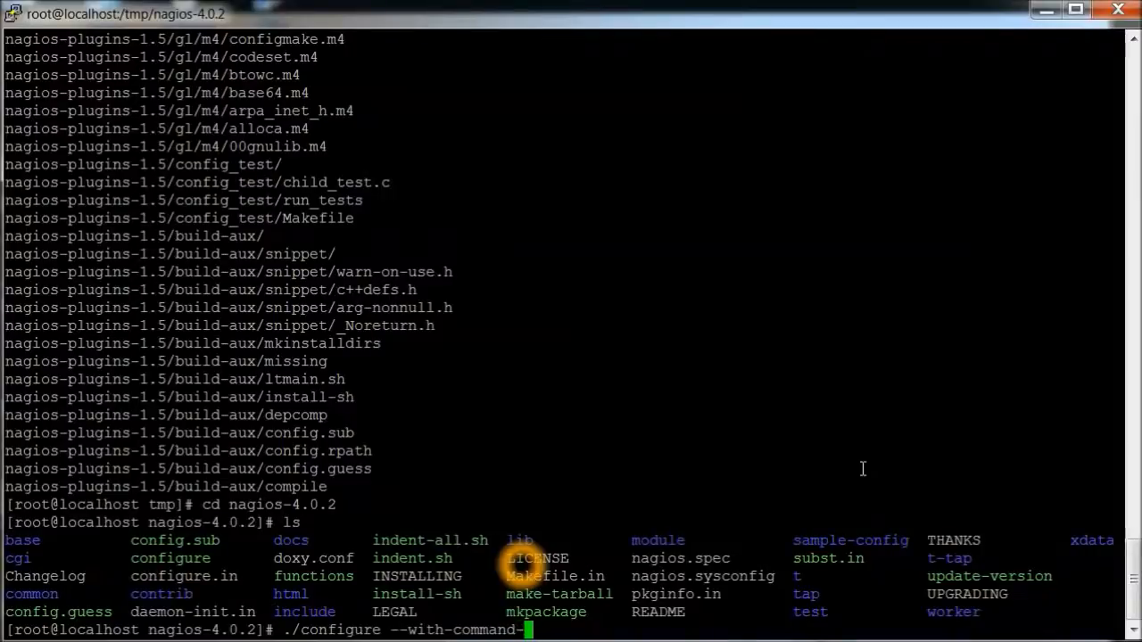
{"action": "type", "text": "group"}
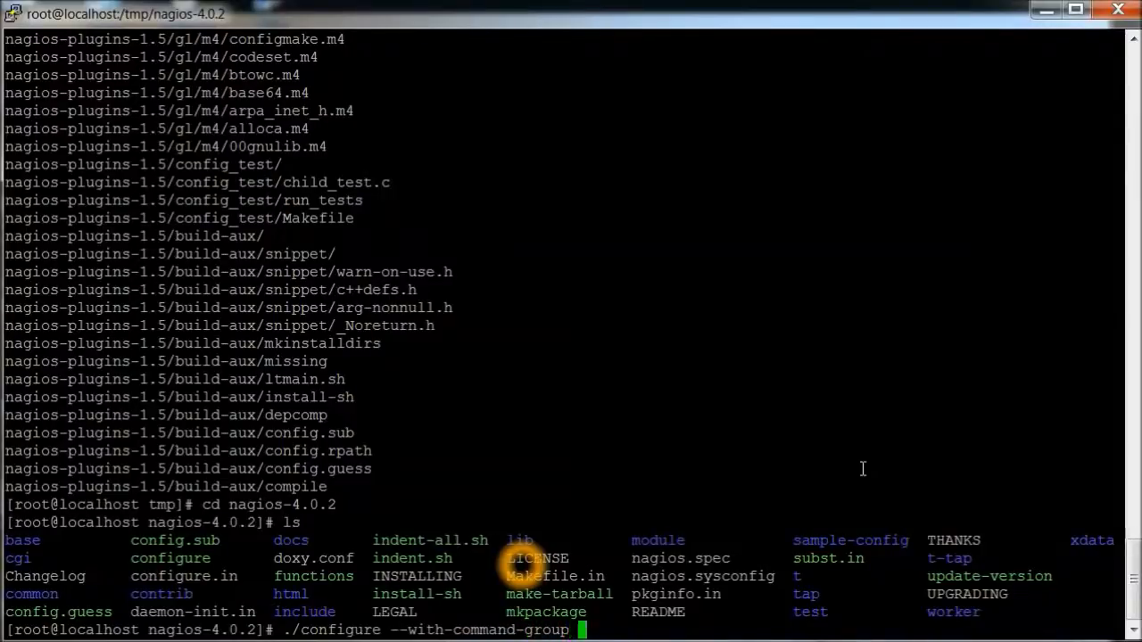
{"action": "type", "text": "=n"}
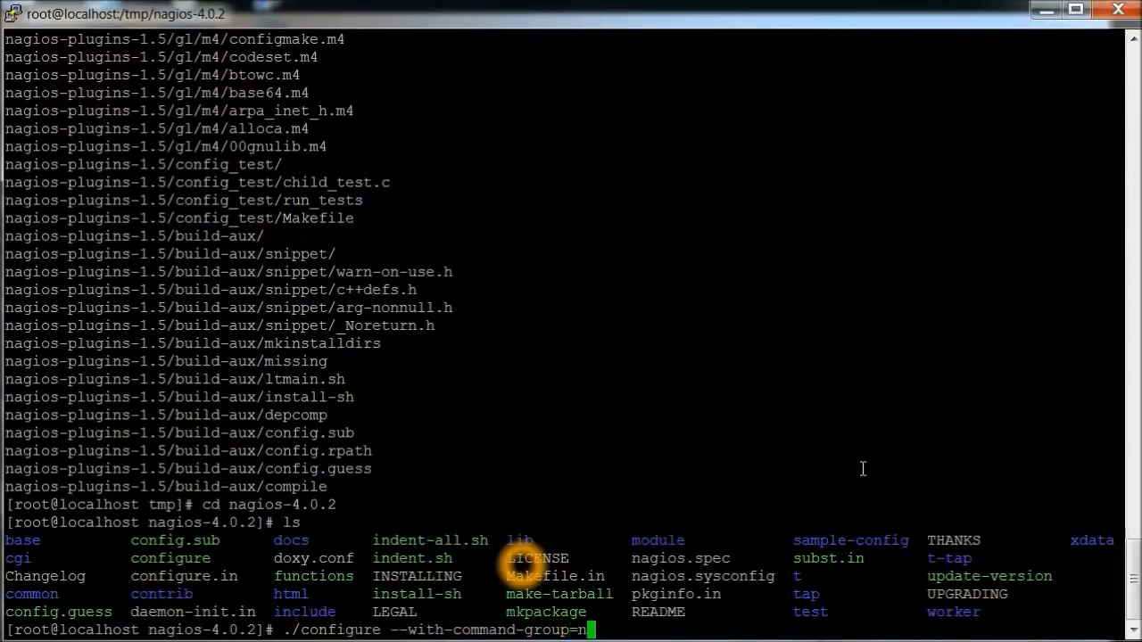
{"action": "type", "text": "agcmd"}
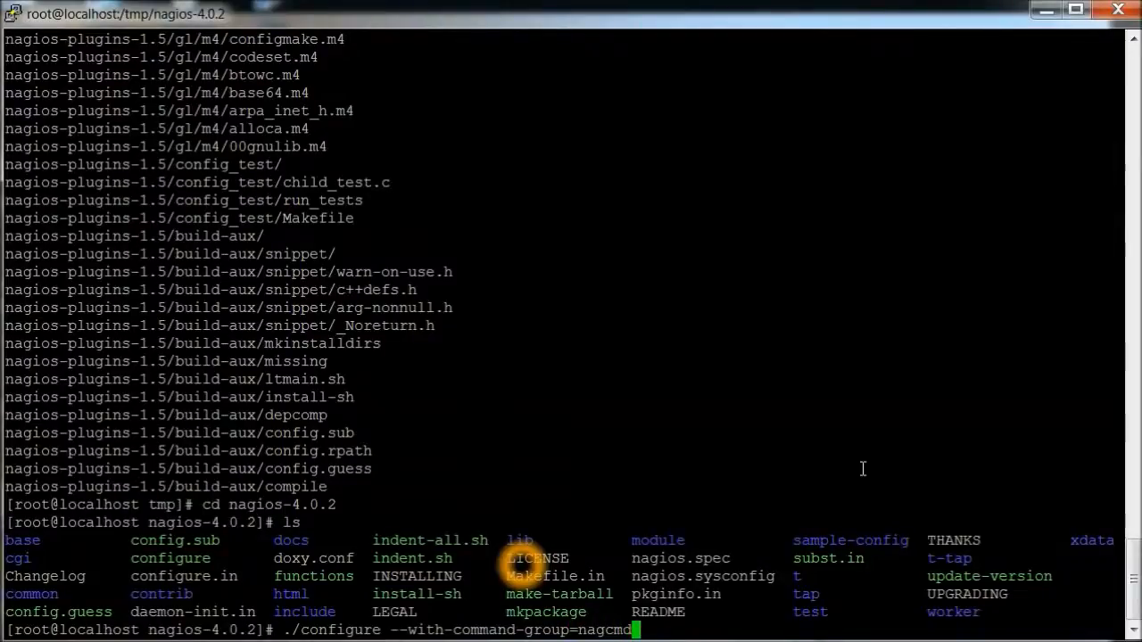
{"action": "key", "text": "Return"}
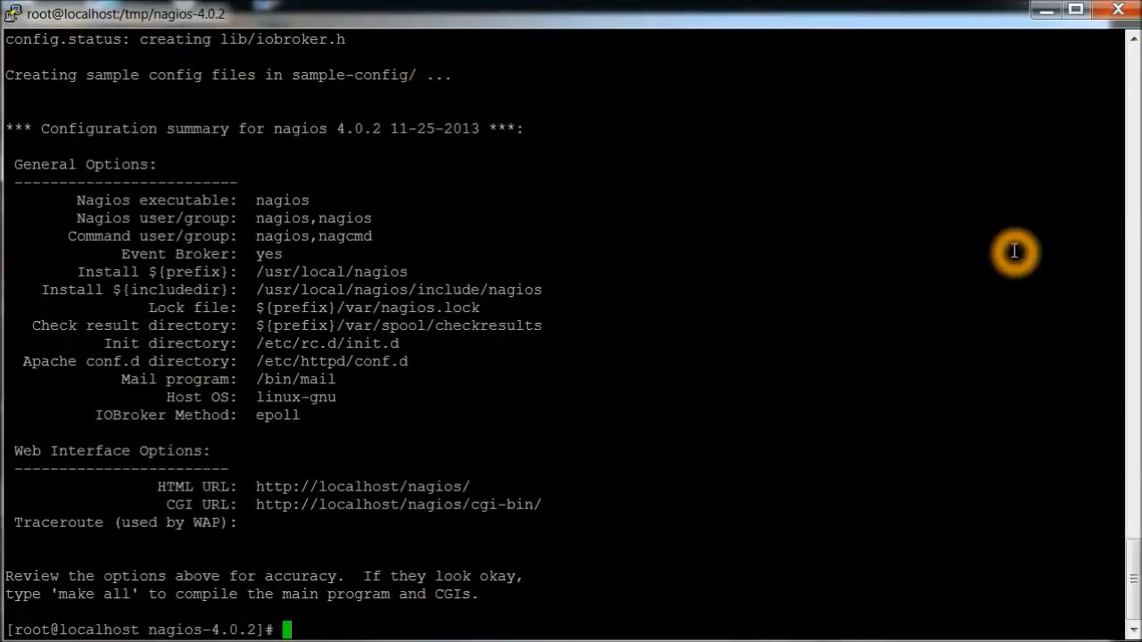
Run make all, then make install for the main program, CGIs and HTML files
{"action": "type", "text": "make al"}
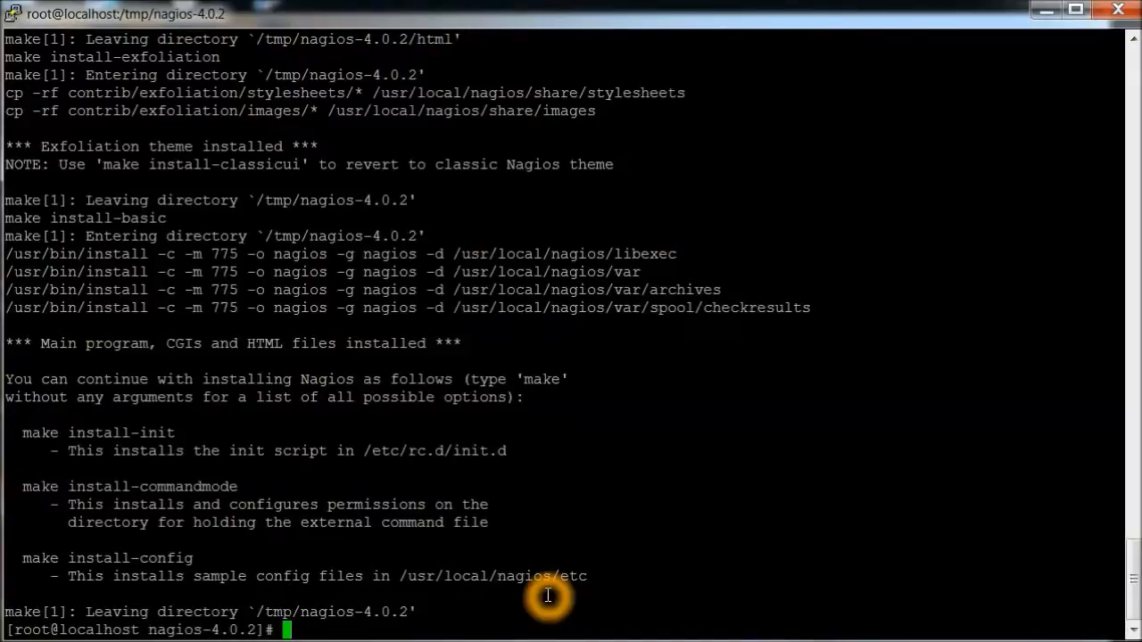
{"action": "type", "text": "main"}
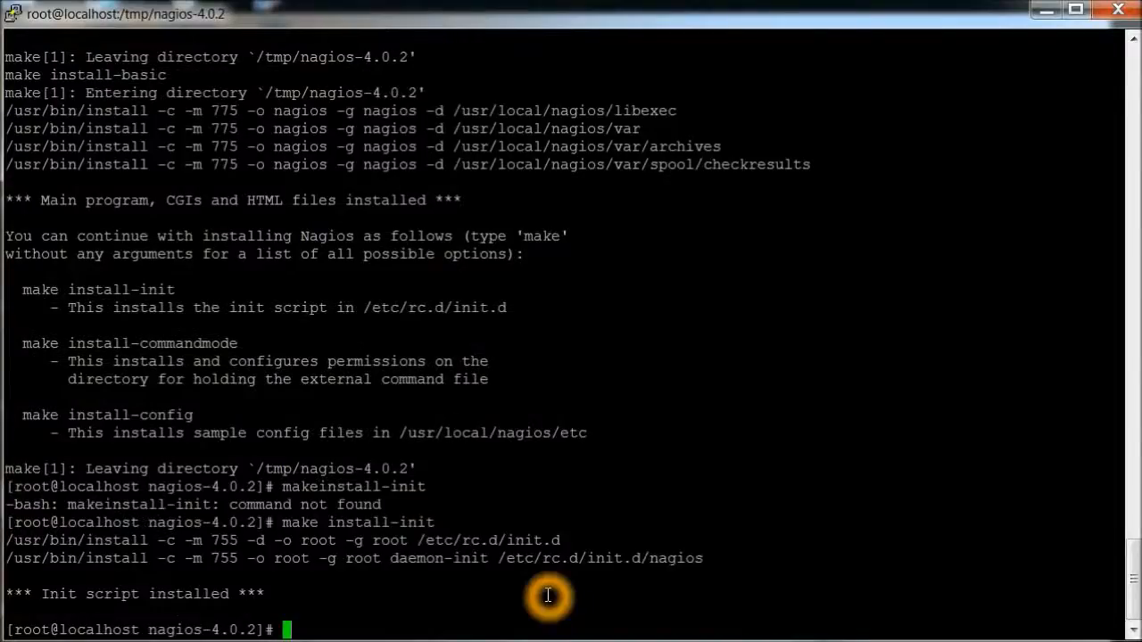
Run make install-init and make install-config for the init script and sample configs
{"action": "type", "text": "make install-init"}
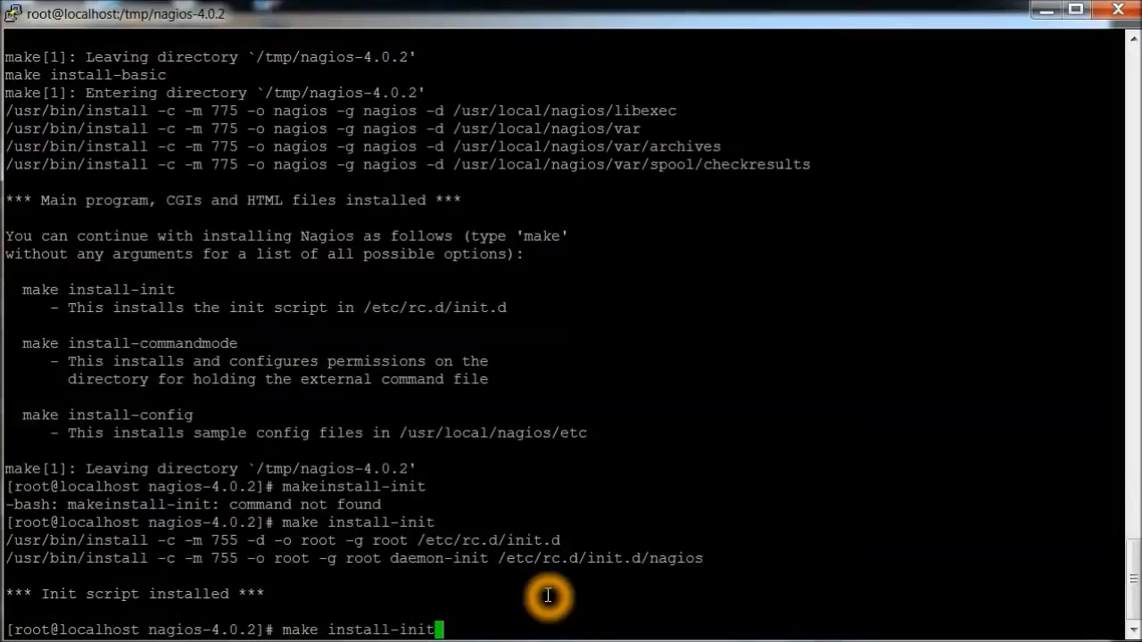
{"action": "key", "text": "BackSpace"}
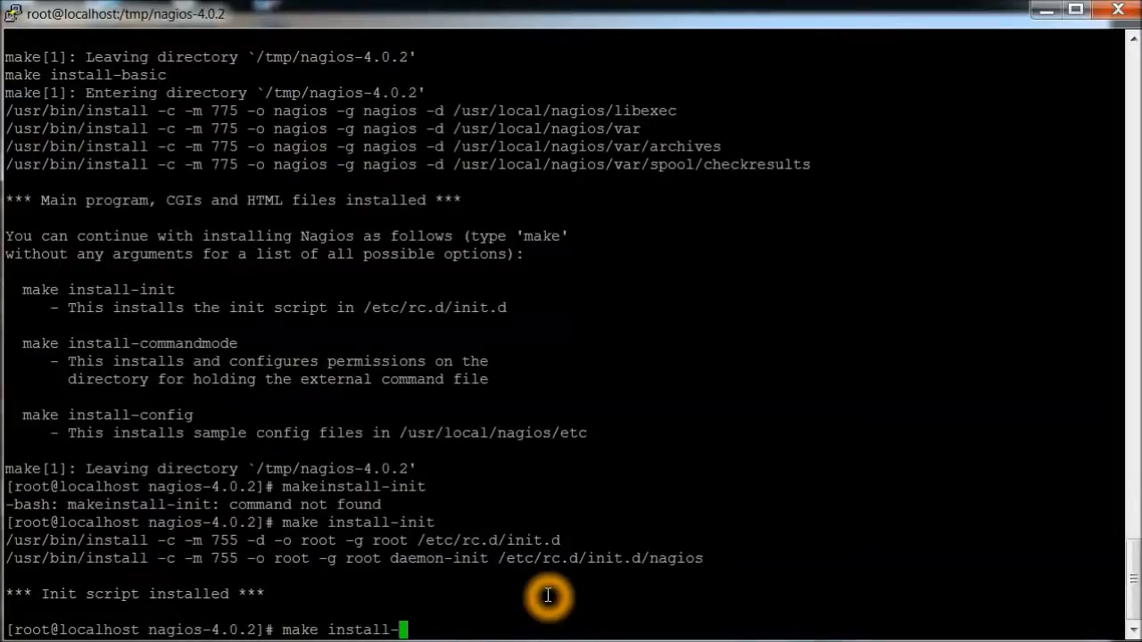
{"action": "type", "text": "config"}
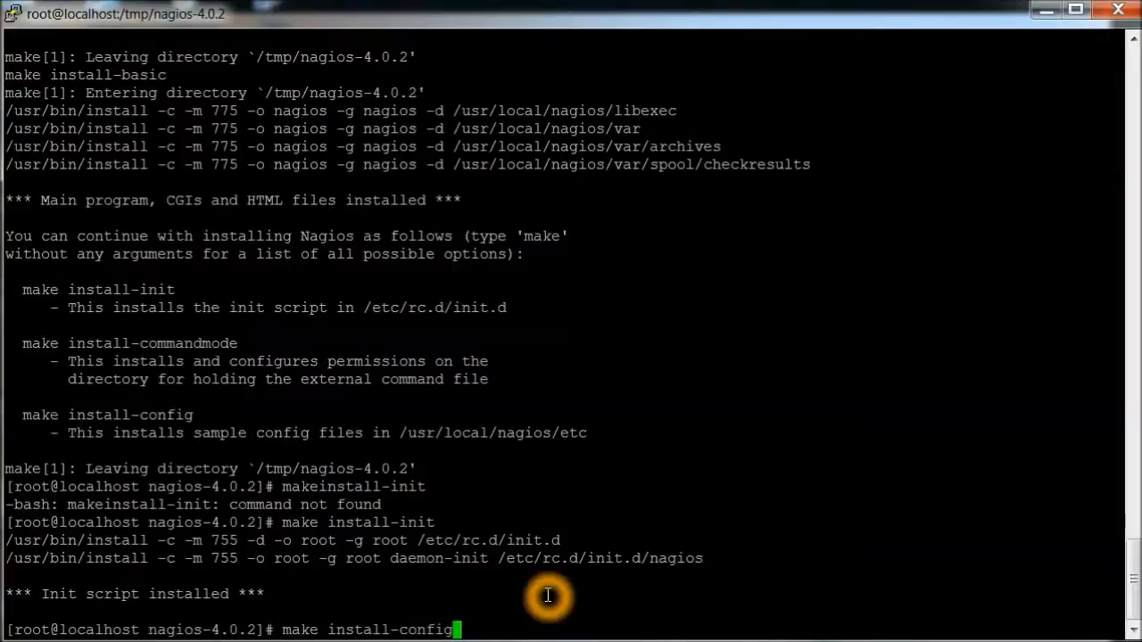
{"action": "key", "text": "Return"}
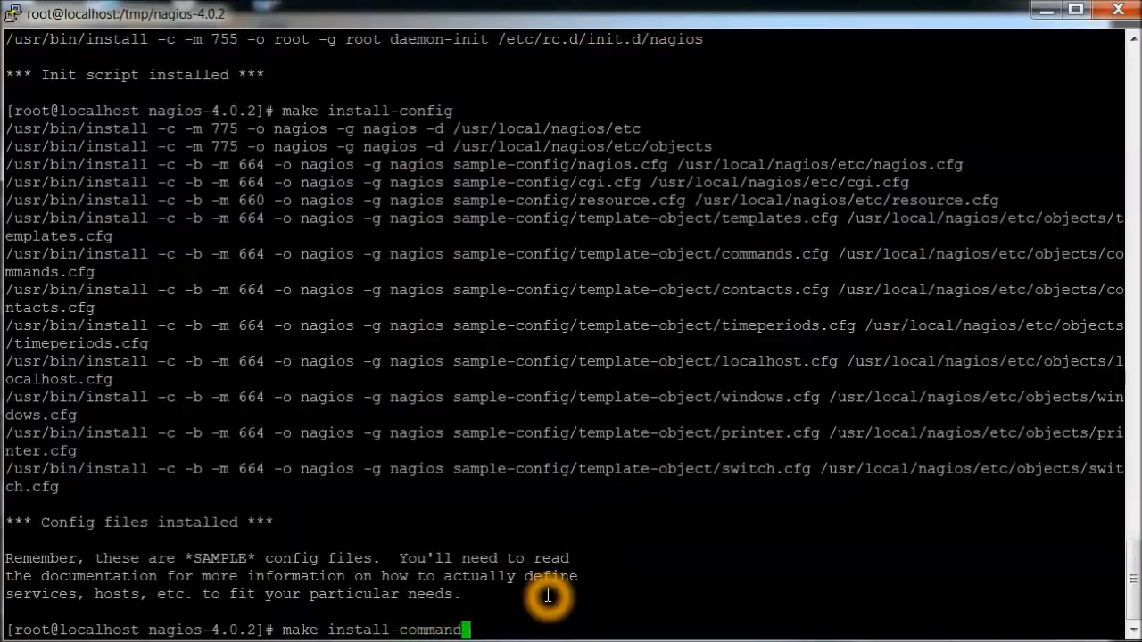
Run make install-commandmode and install-webconf, then enter the eventhandlers cp command
{"action": "type", "text": "mode"}
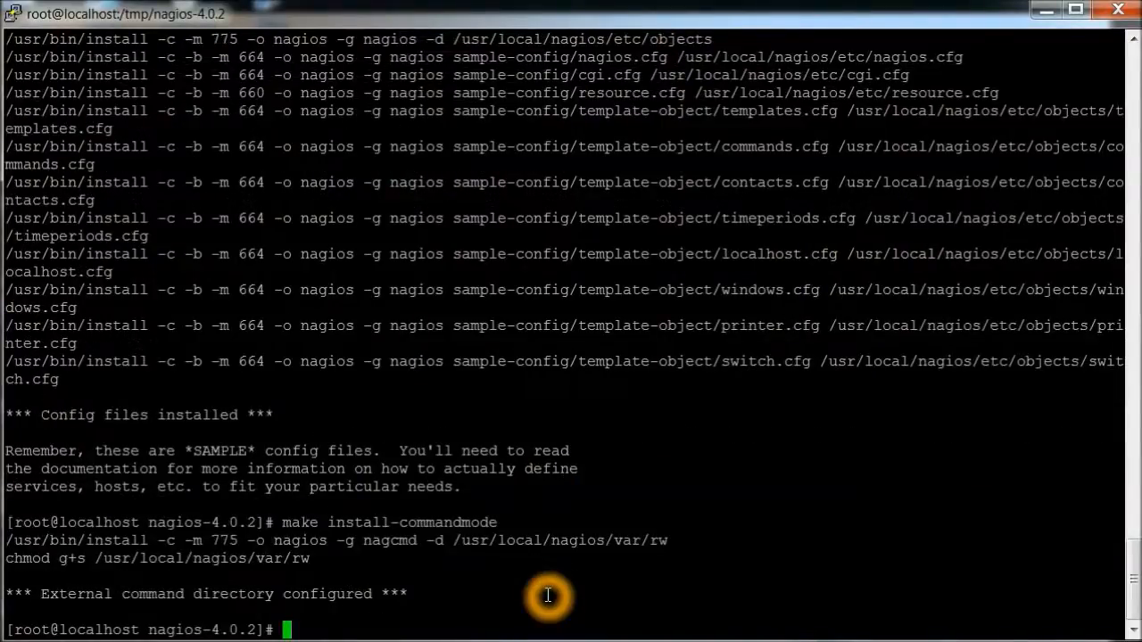
{"action": "type", "text": "make install-commandmode"}
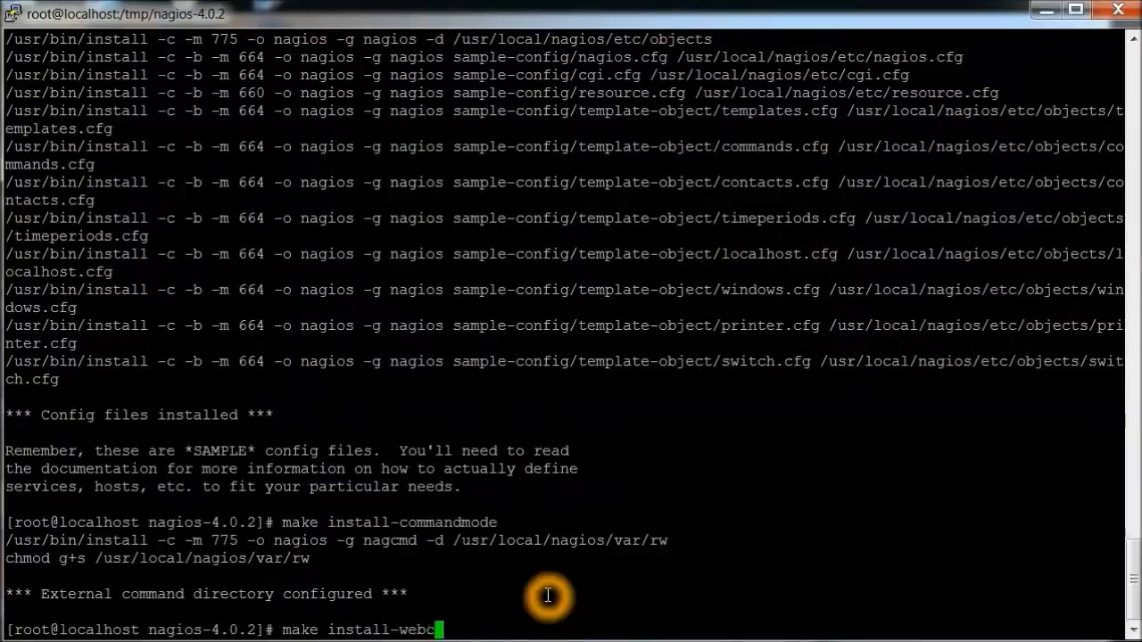
{"action": "type", "text": "onf"}
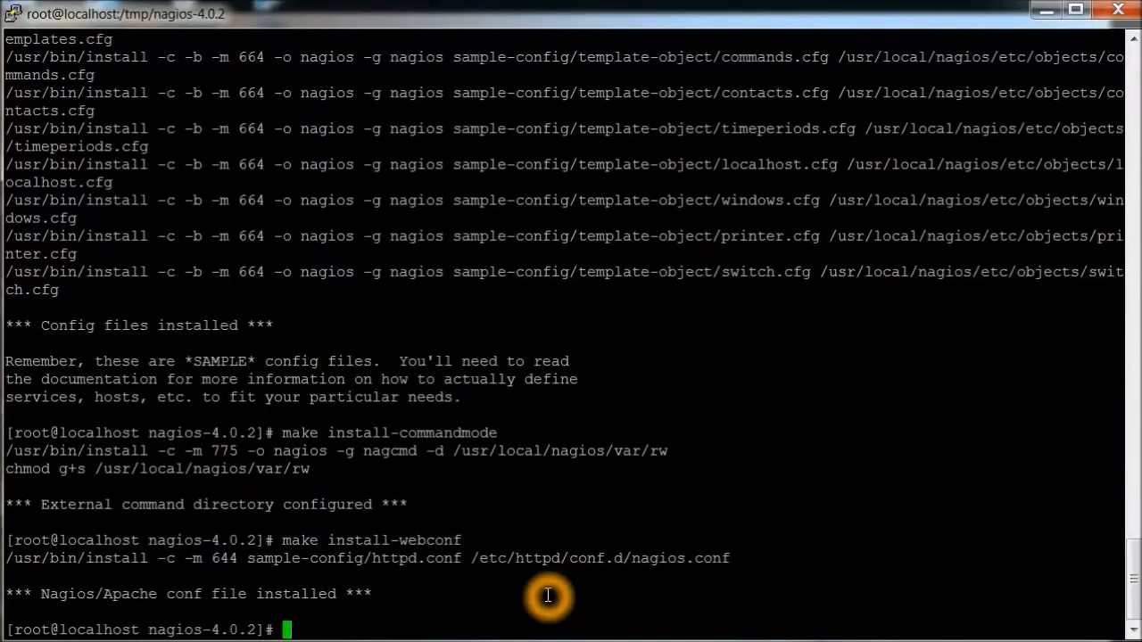
{"action": "type", "text": "cp -R contrib/eventhandlers/ /usr/local/nagios/libexec/"}
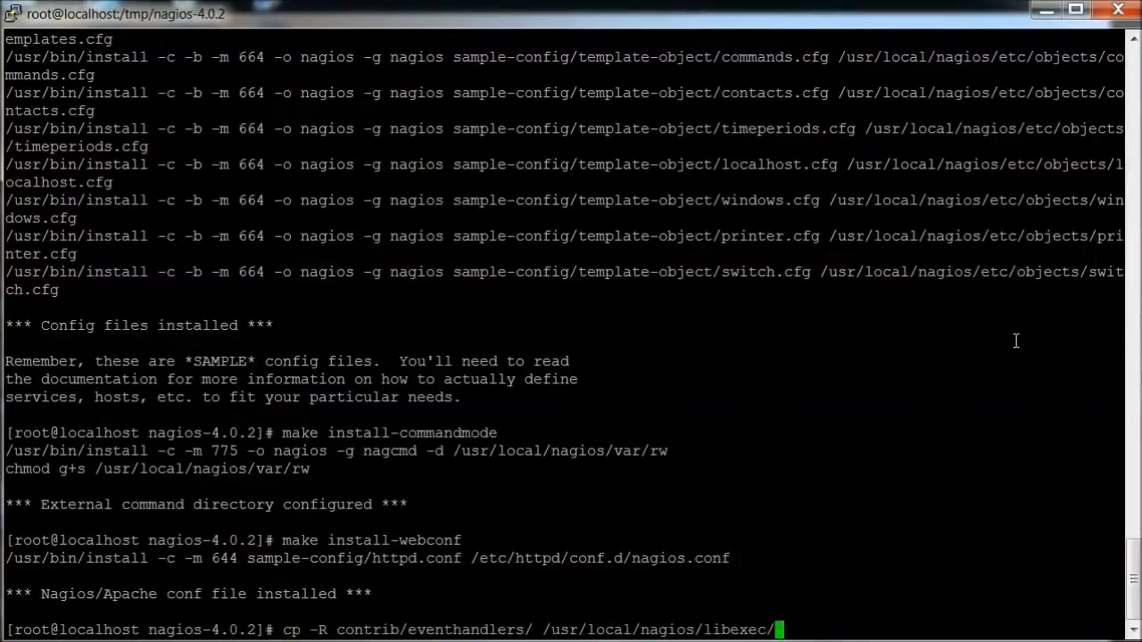
Copy contrib/eventhandlers into /usr/local/nagios/libexec and verify nagios.cfg checks clean
{"action": "key", "text": "Return"}
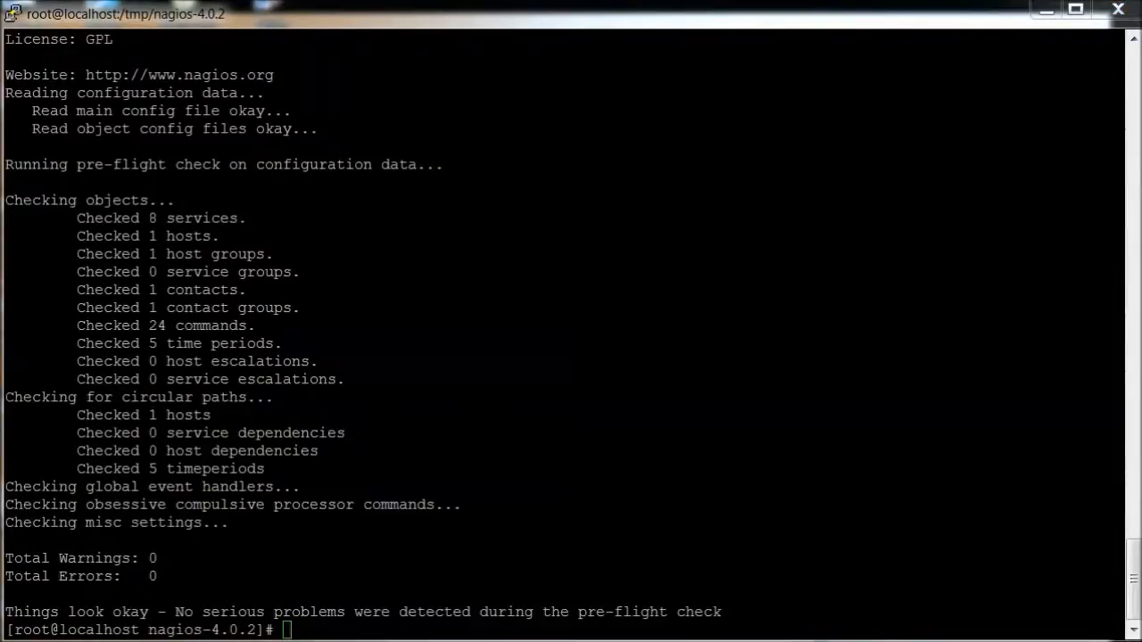
Start the Nagios service with 'service nagios start'
{"action": "type", "text": "a"}
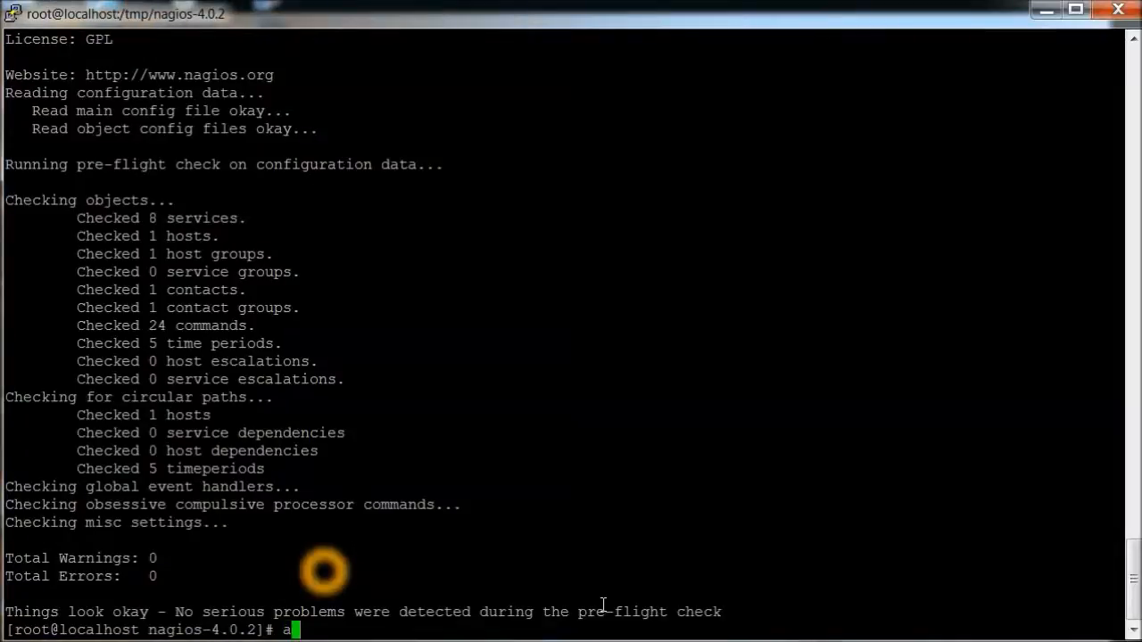
{"action": "type", "text": "service nagios star"}
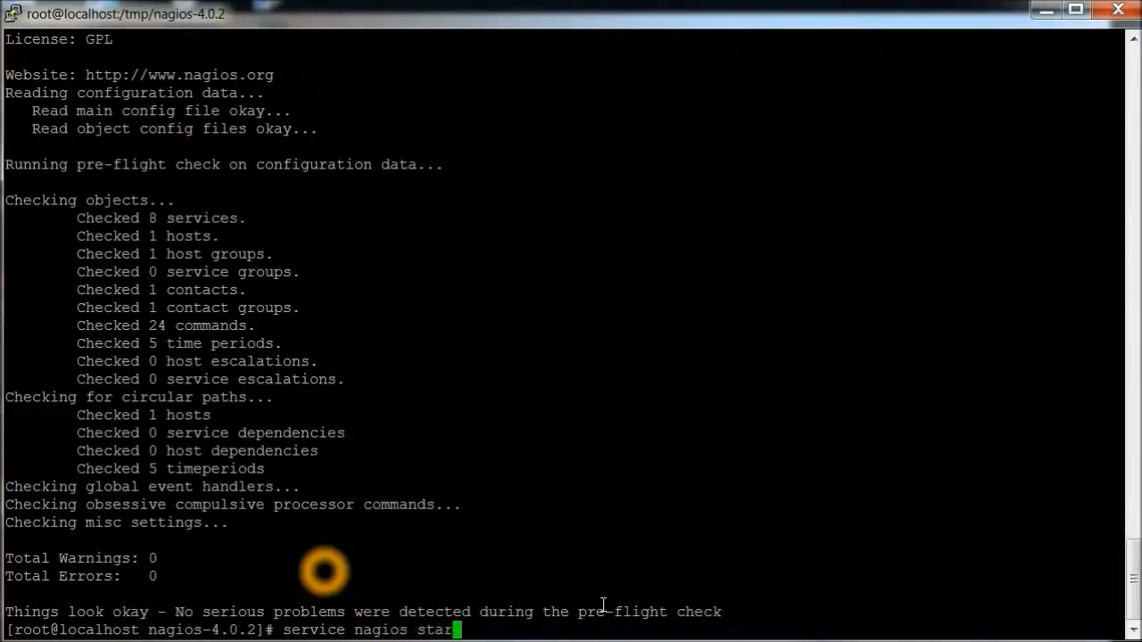
{"action": "key", "text": "enter"}
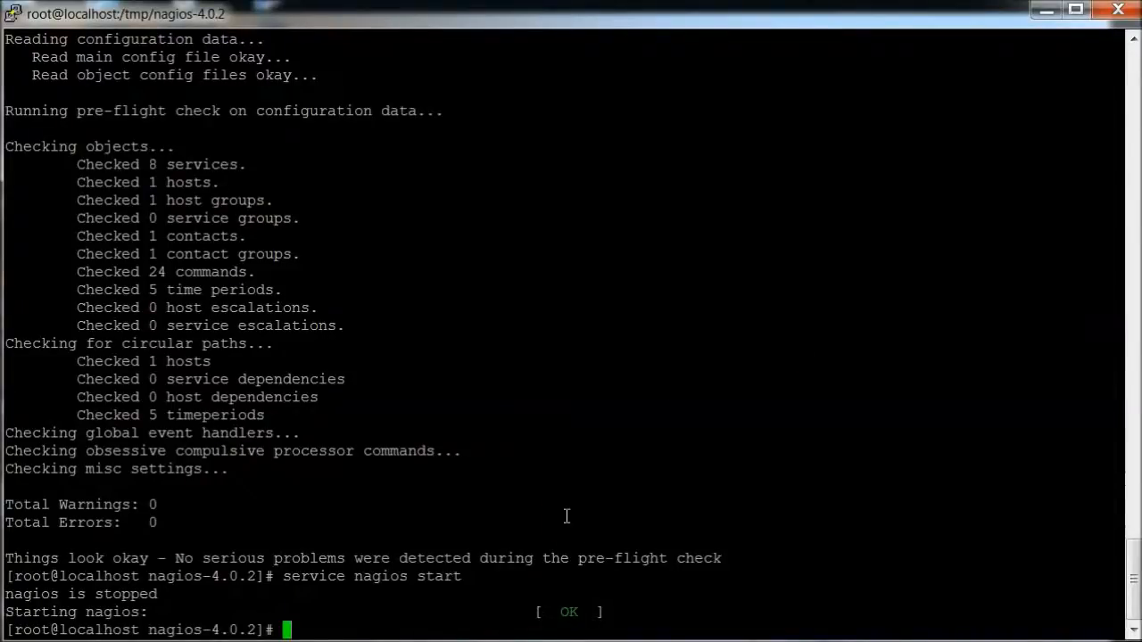
Start httpd, then enter the htpasswd command creating nagiosadmin in htpasswd.users
{"action": "type", "text": "service"}
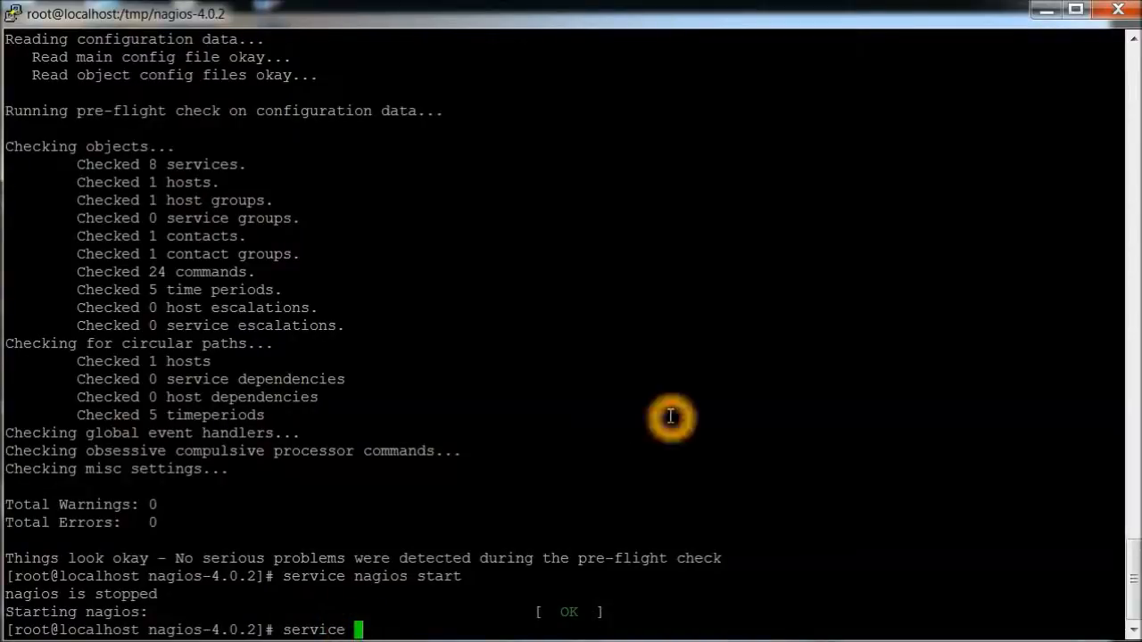
{"action": "type", "text": "httpd start"}
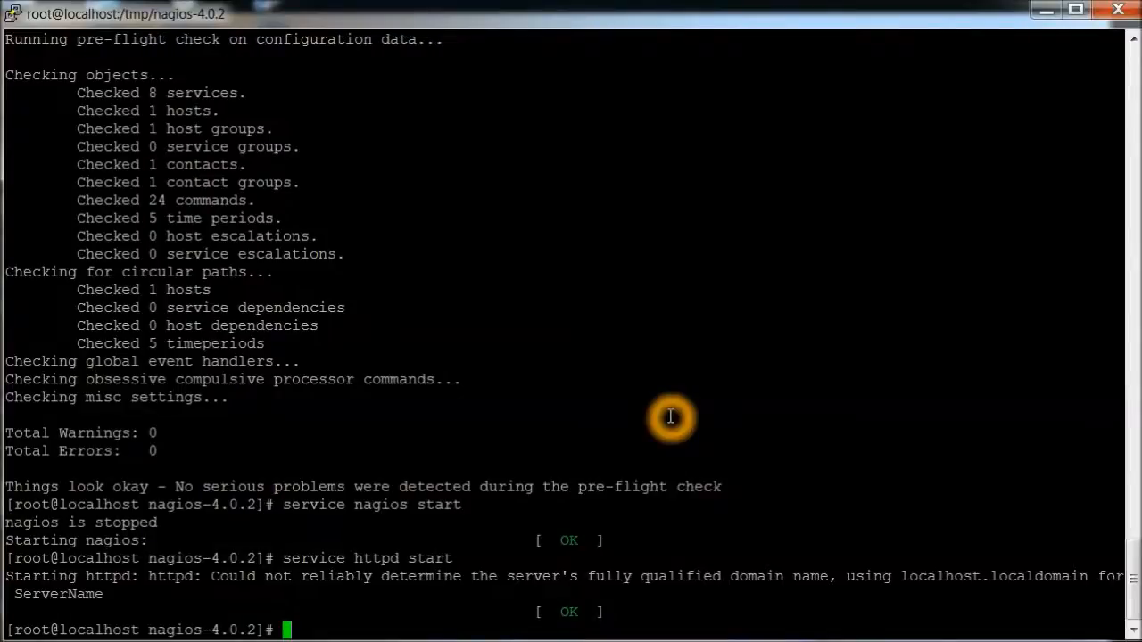
{"action": "type", "text": "htpasswd .c /usr/local/nagios/etc/htpasswd.users nagiosadmin"}
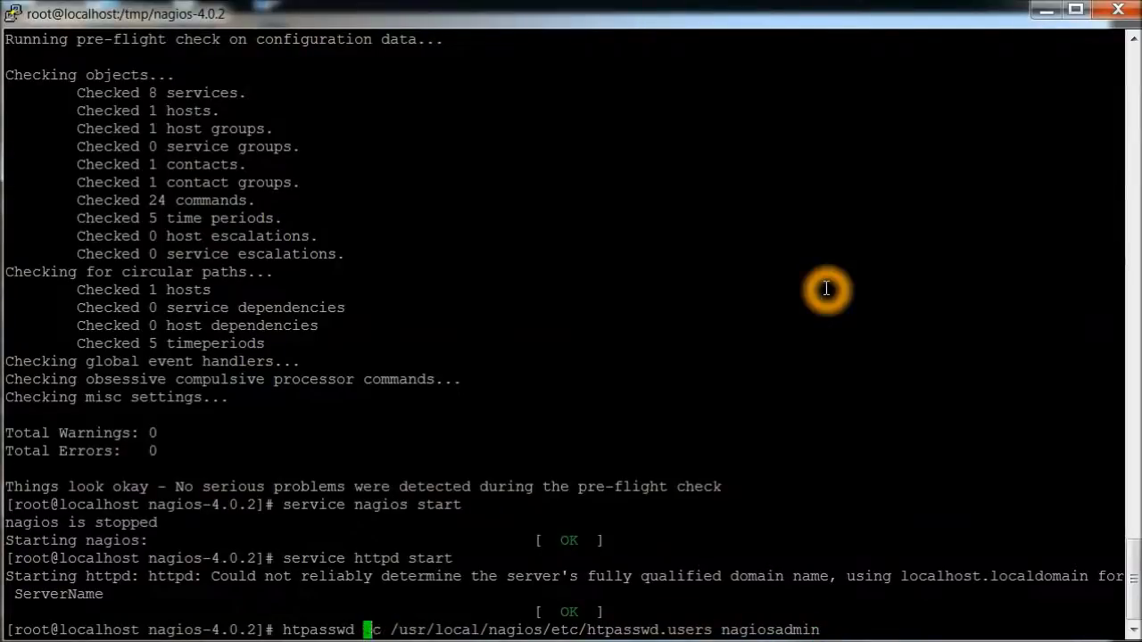
Create the nagiosadmin web login with htpasswd, writing htpasswd.users
{"action": "key", "text": "Return"}
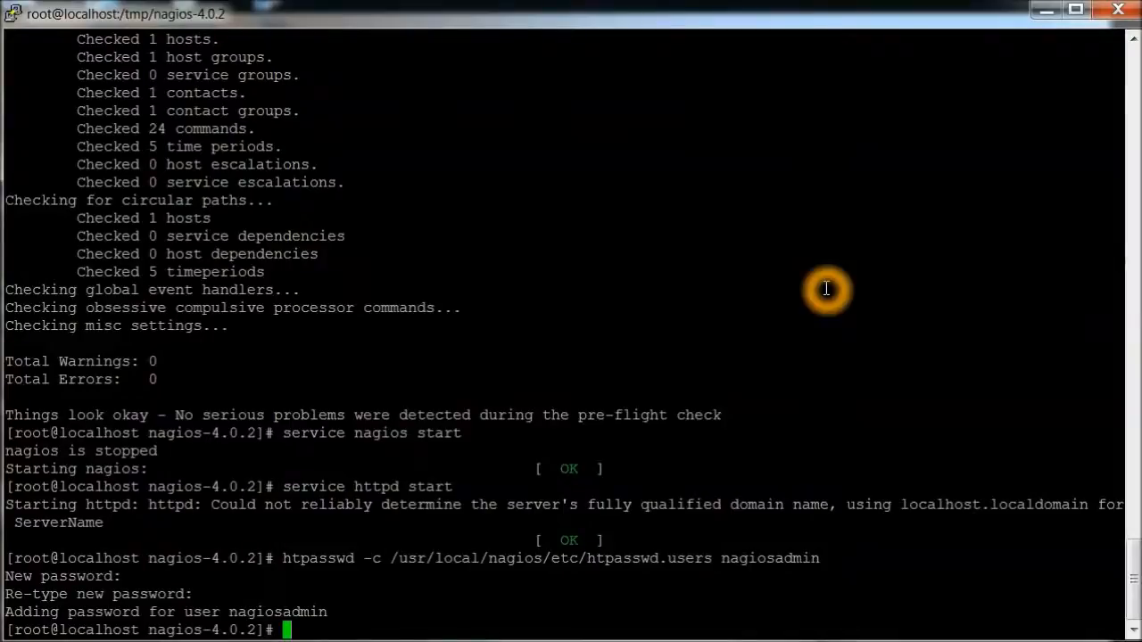
{"action": "mouse_move", "coordinate": [628, 16]}
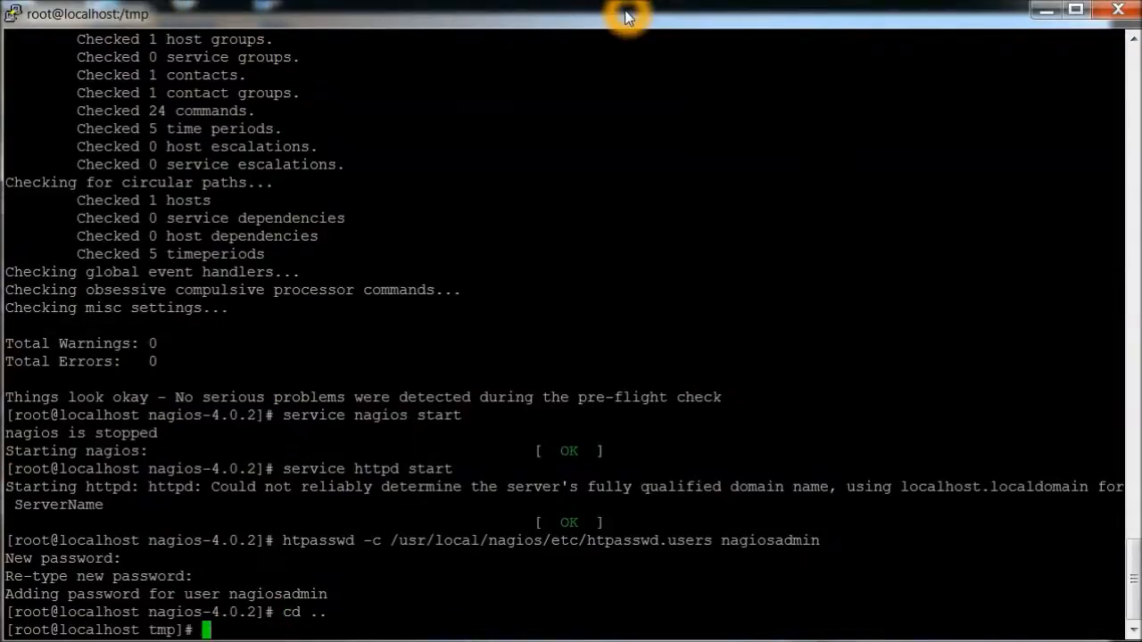
Enter nagios-plugins-1.5, list it, and configure with nagios user and group
{"action": "type", "text": "cd"}
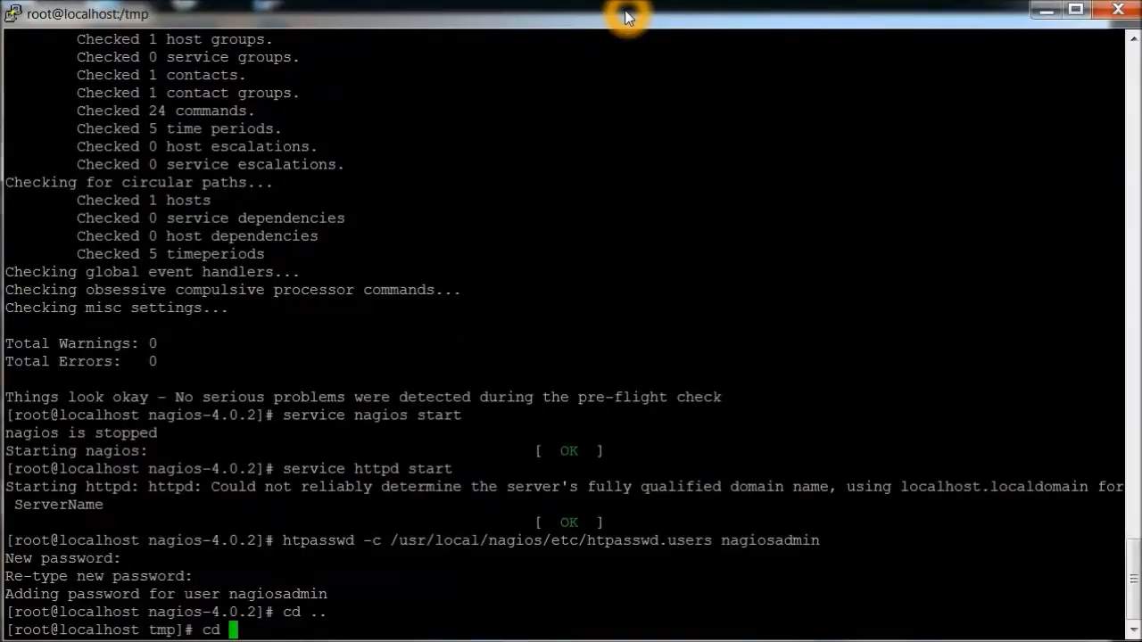
{"action": "type", "text": "nagios-plugins-1.5"}
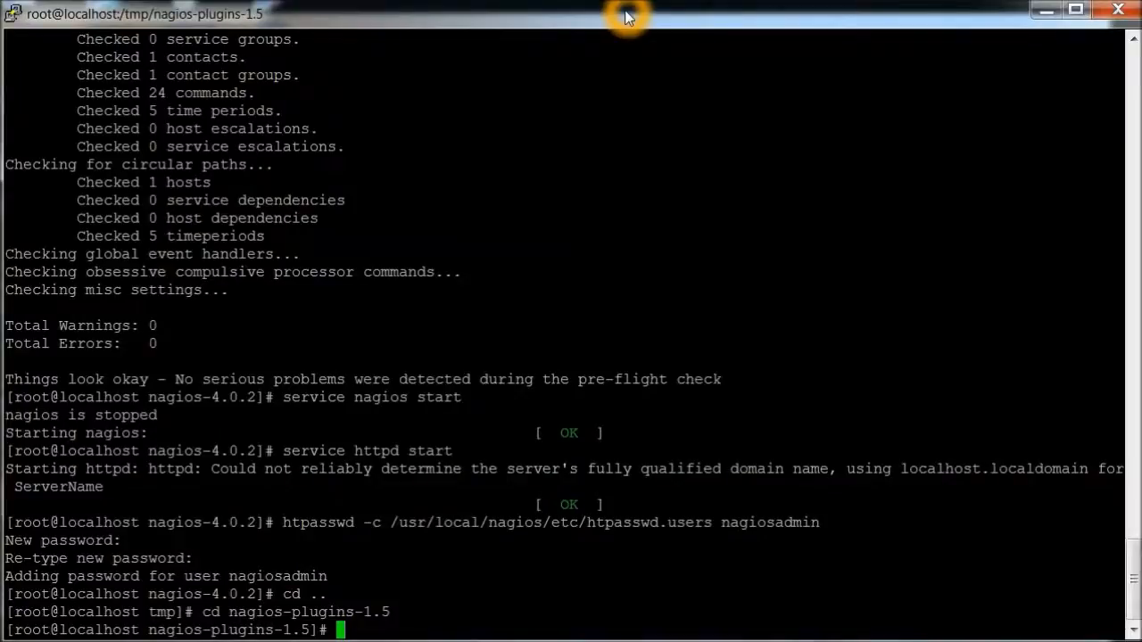
{"action": "type", "text": "ls"}
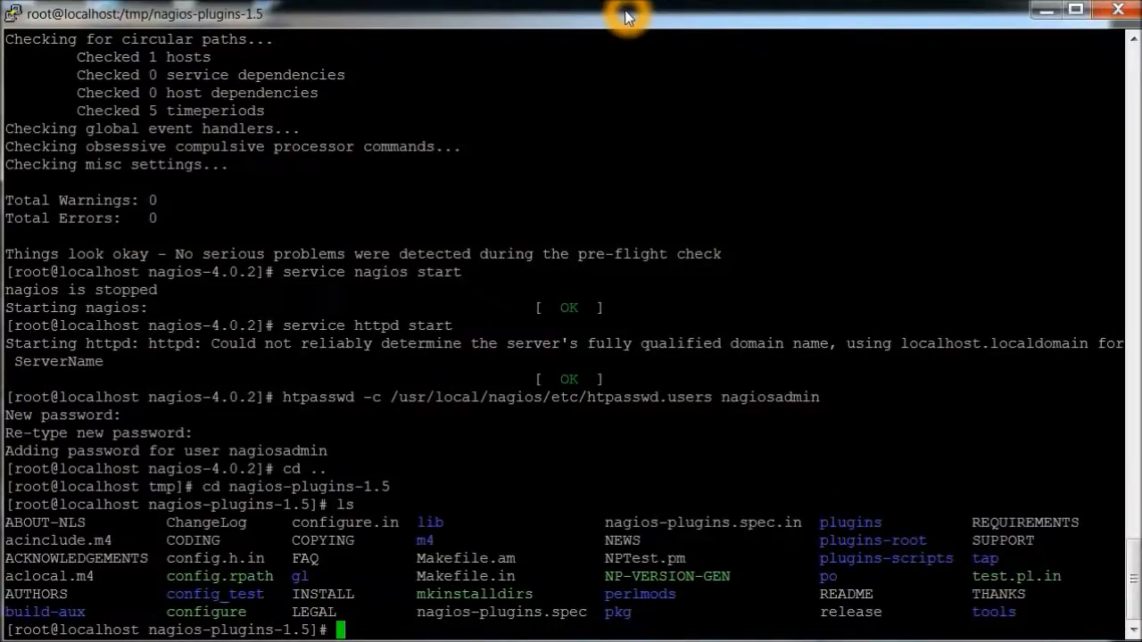
{"action": "type", "text": "./"}
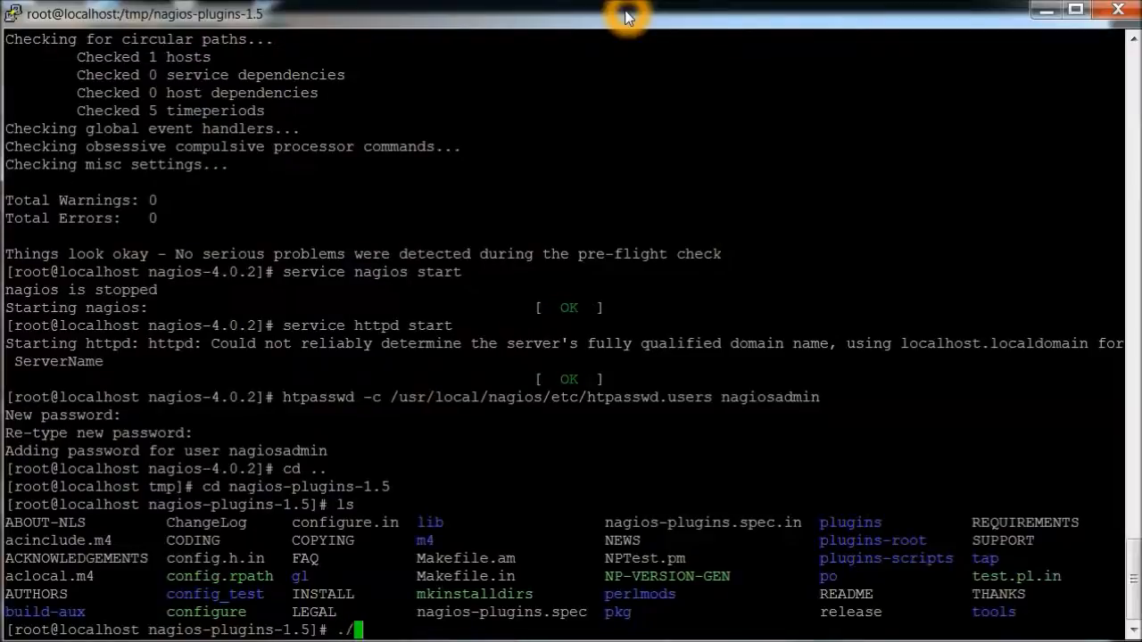
{"action": "type", "text": "./configure --with-nagios-user=nagios --with-nagios-group=nagios"}
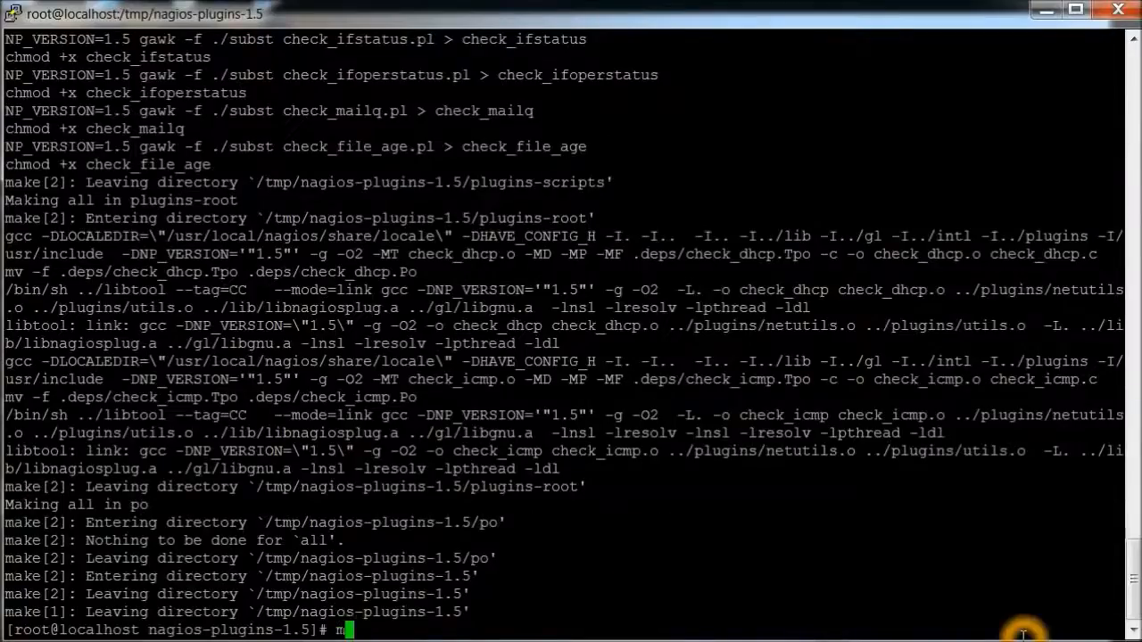
Compile and install the Nagios plugins with make and make install
{"action": "type", "text": "ake instal"}
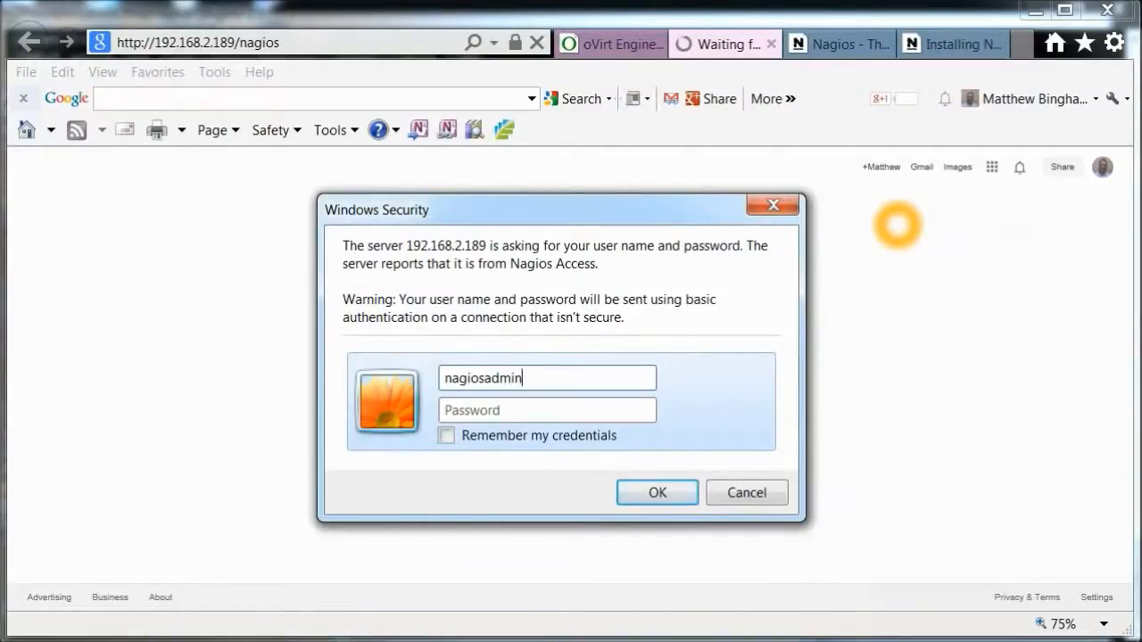
Log in as nagiosadmin and run the update check, confirming 4.0.2 is current
{"action": "type", "text": "password"}
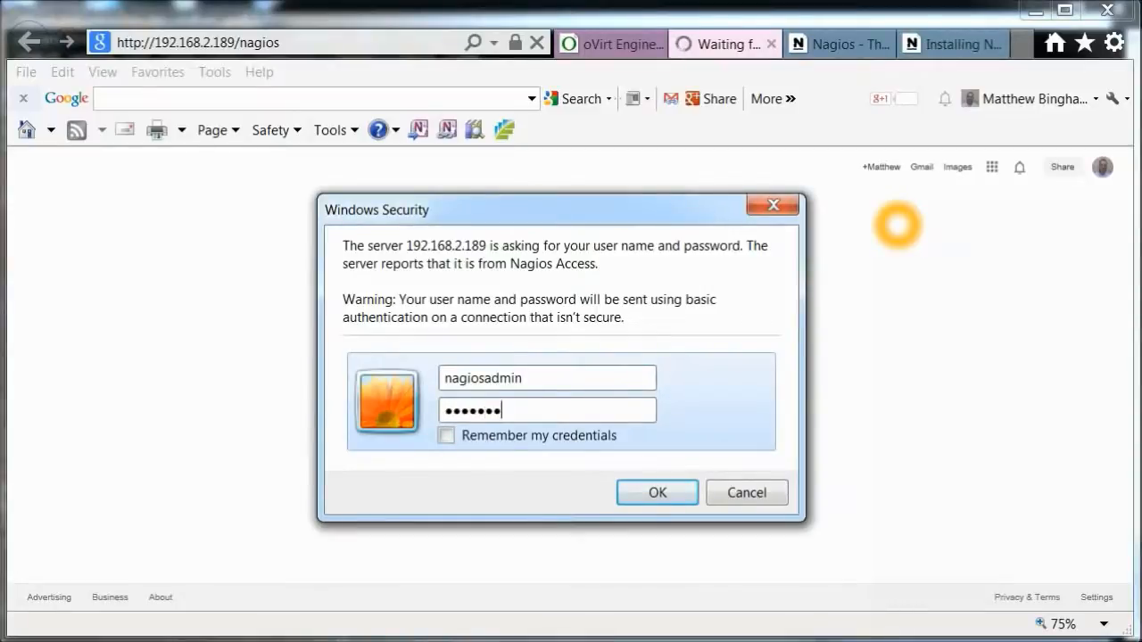
{"action": "left_click", "coordinate": [657, 492]}
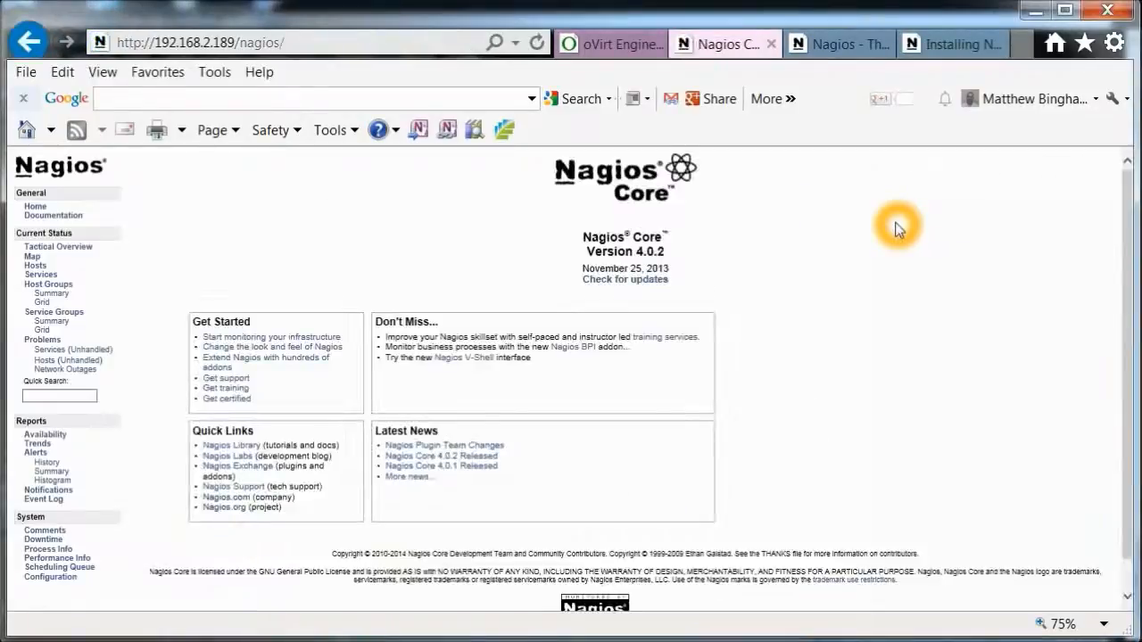
{"action": "mouse_move", "coordinate": [1132, 210]}
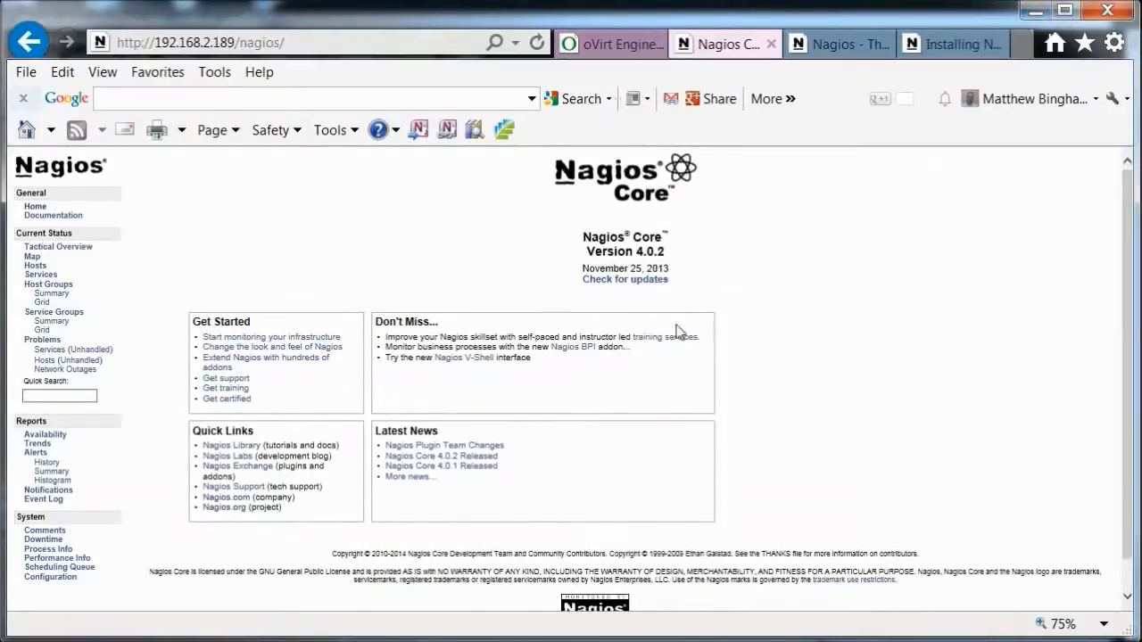
{"action": "mouse_move", "coordinate": [624, 278]}
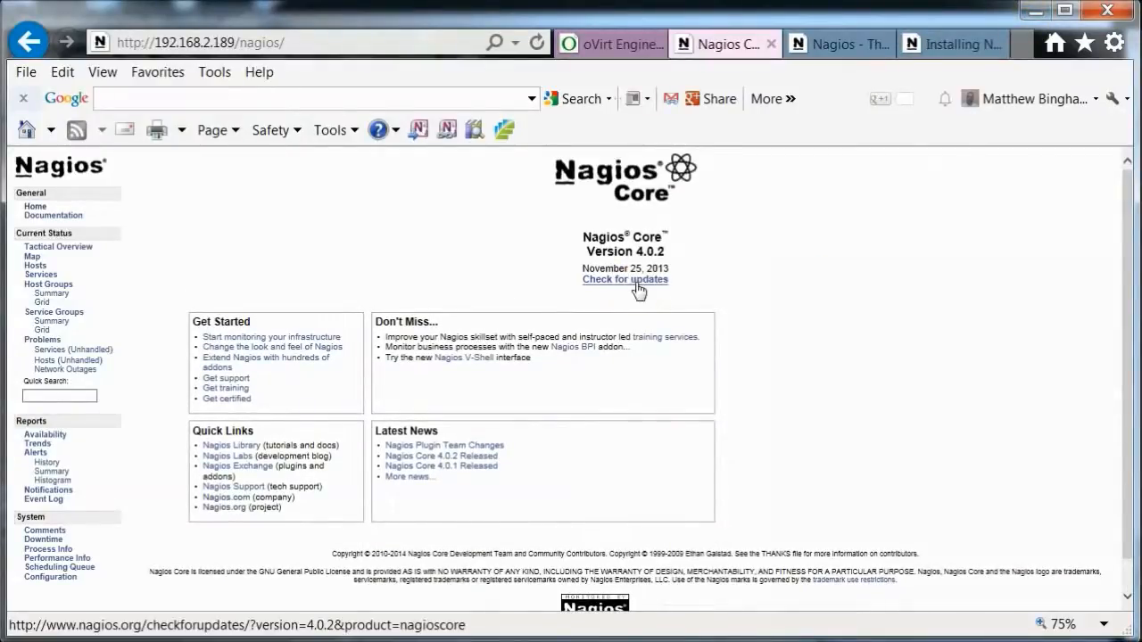
{"action": "left_click", "coordinate": [624, 278]}
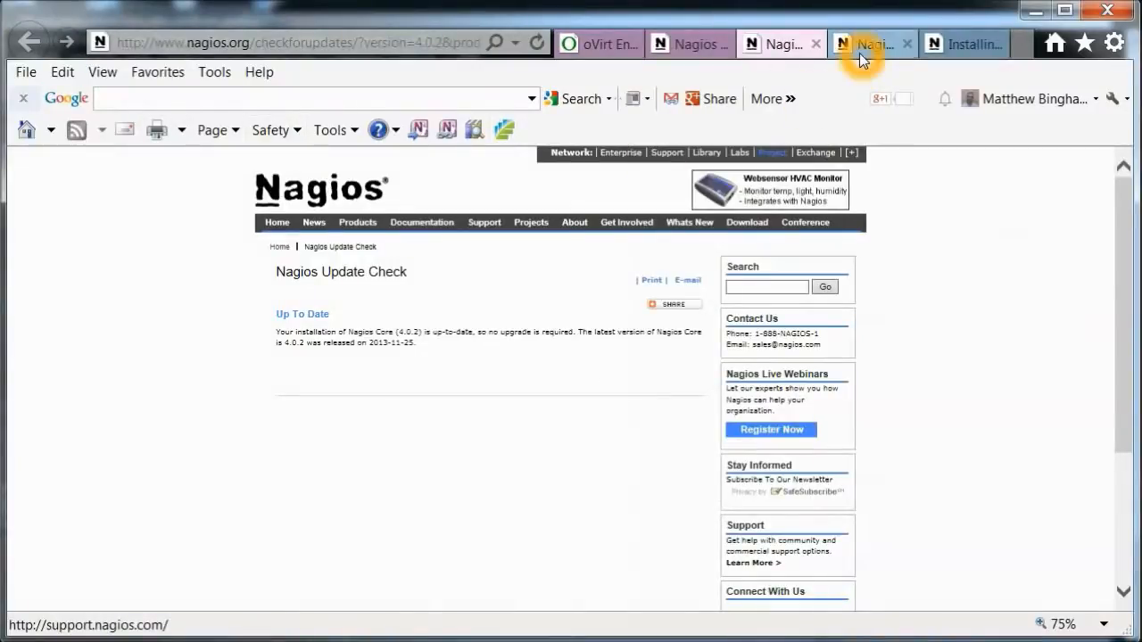
Leave the update check and view localhost's host details, showing it UP
{"action": "left_click", "coordinate": [906, 43]}
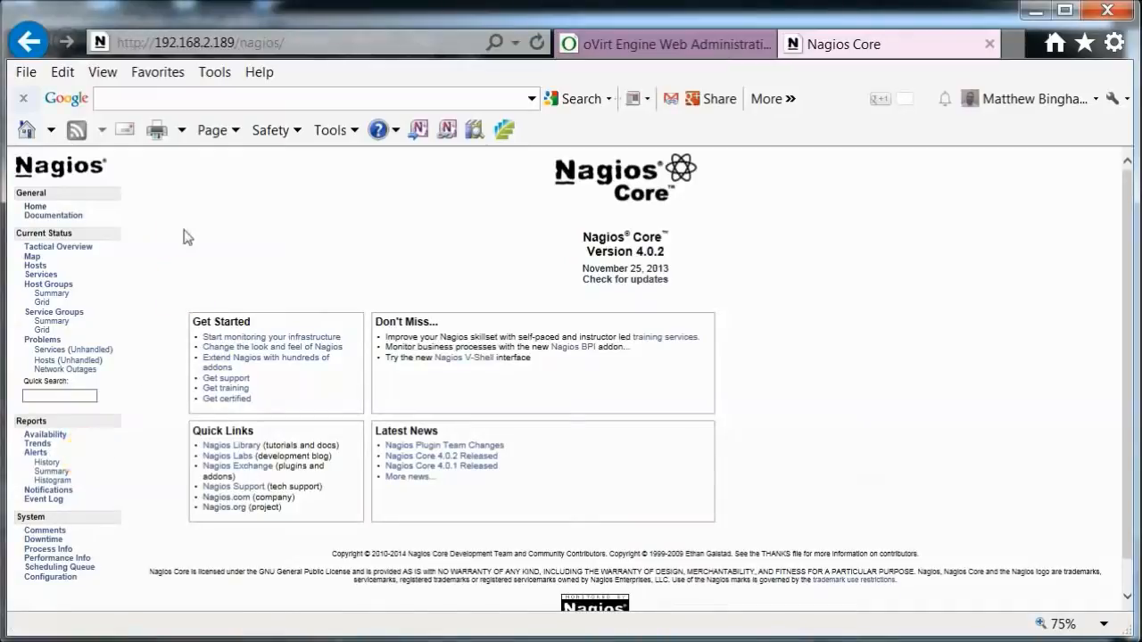
{"action": "left_click", "coordinate": [32, 264]}
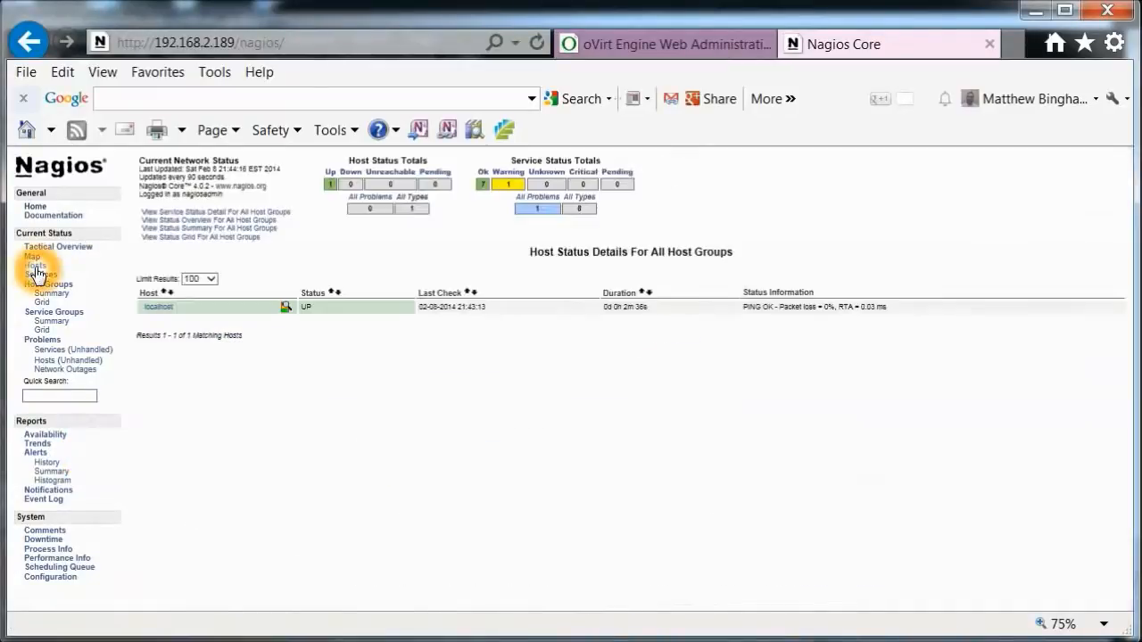
{"action": "left_click", "coordinate": [157, 307]}
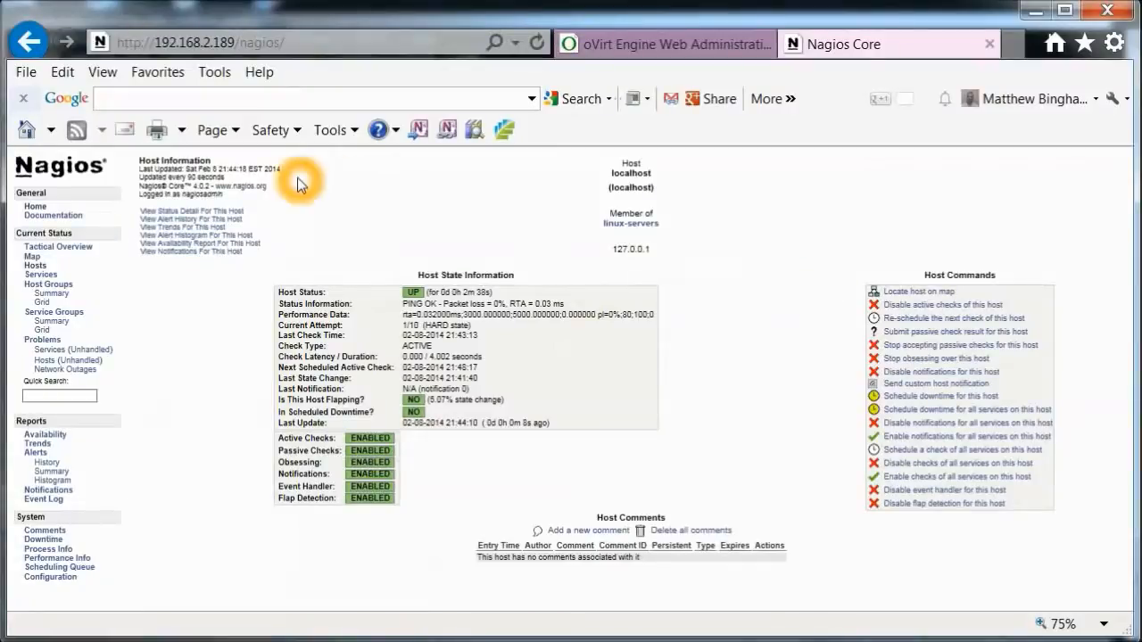
{"action": "mouse_move", "coordinate": [151, 373]}
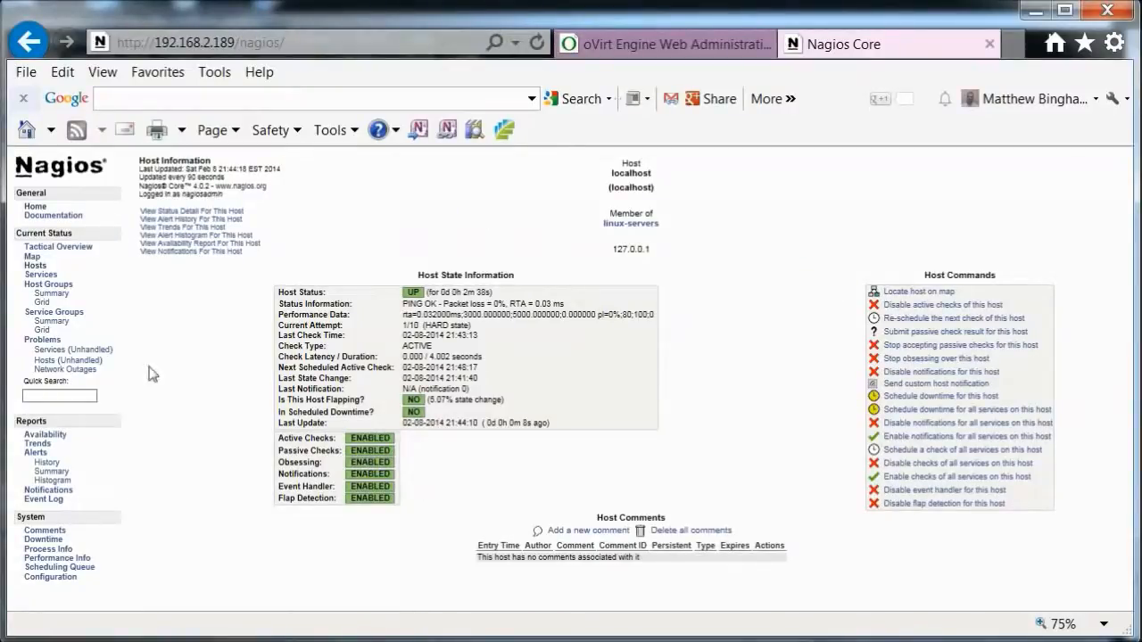